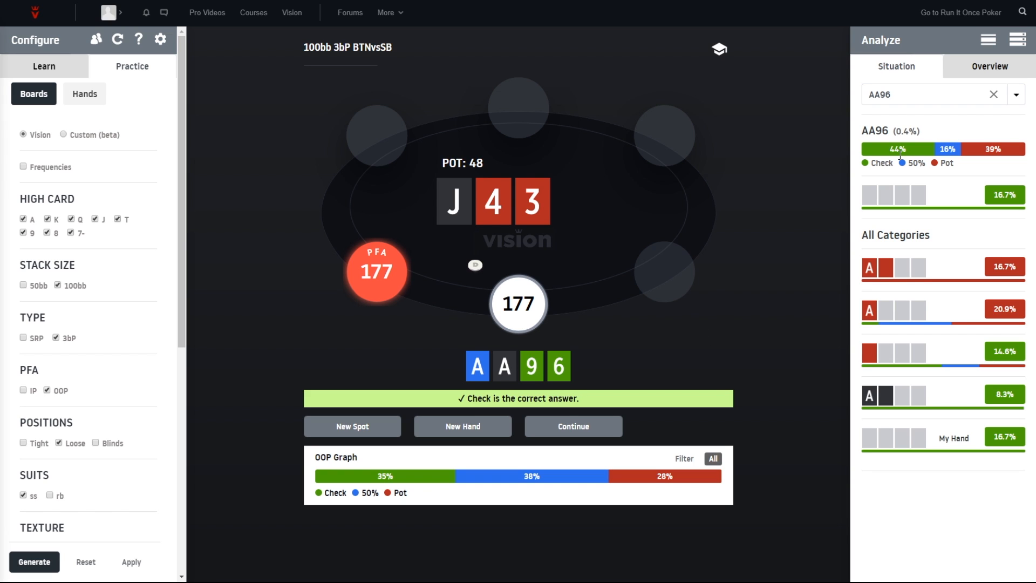
{"action": "mouse_move", "coordinate": [718, 325]}
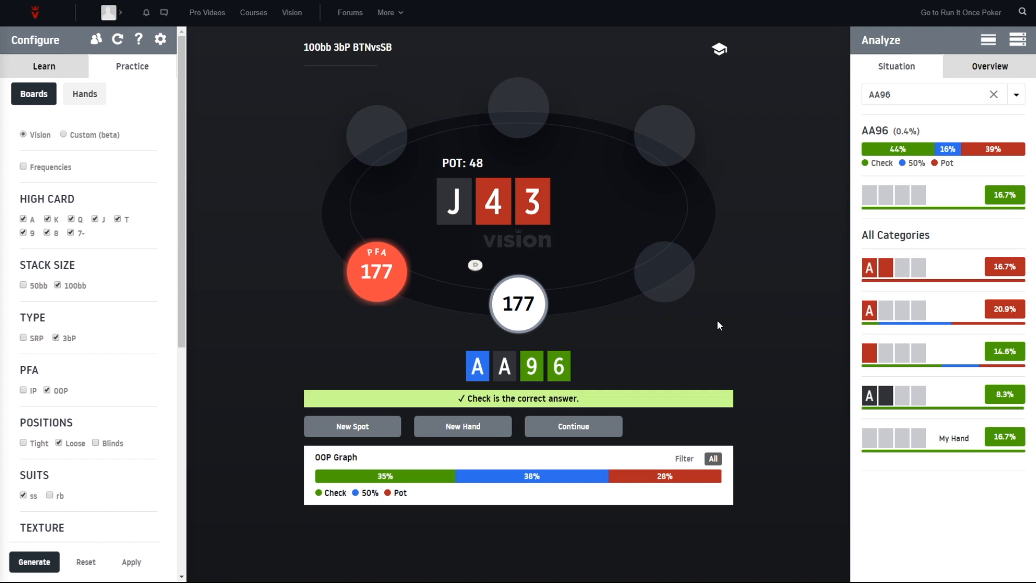
{"action": "mouse_move", "coordinate": [764, 199]}
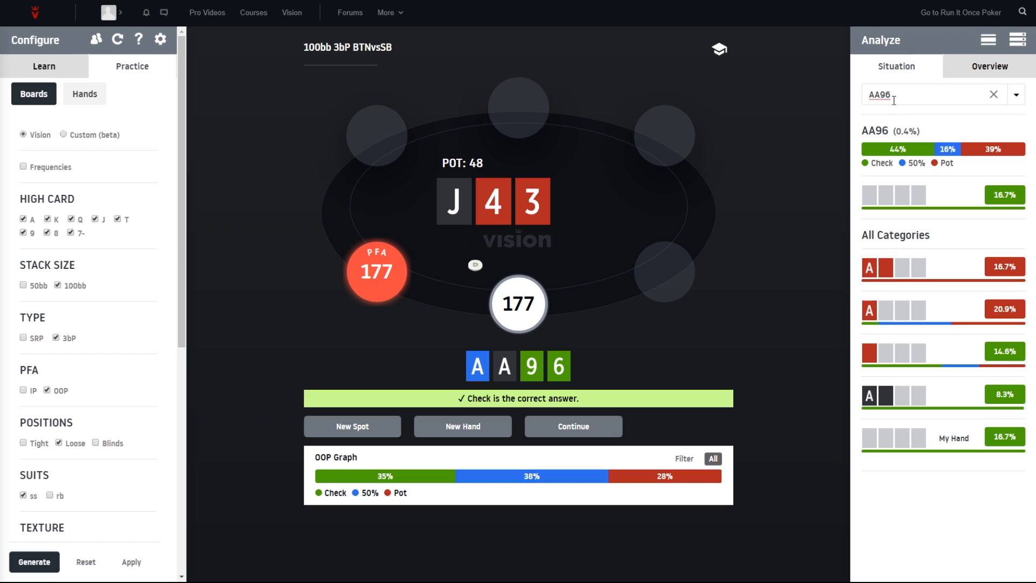
Delete '96' from the Situation search so it shows all AA hands
{"action": "key", "text": "Backspace"}
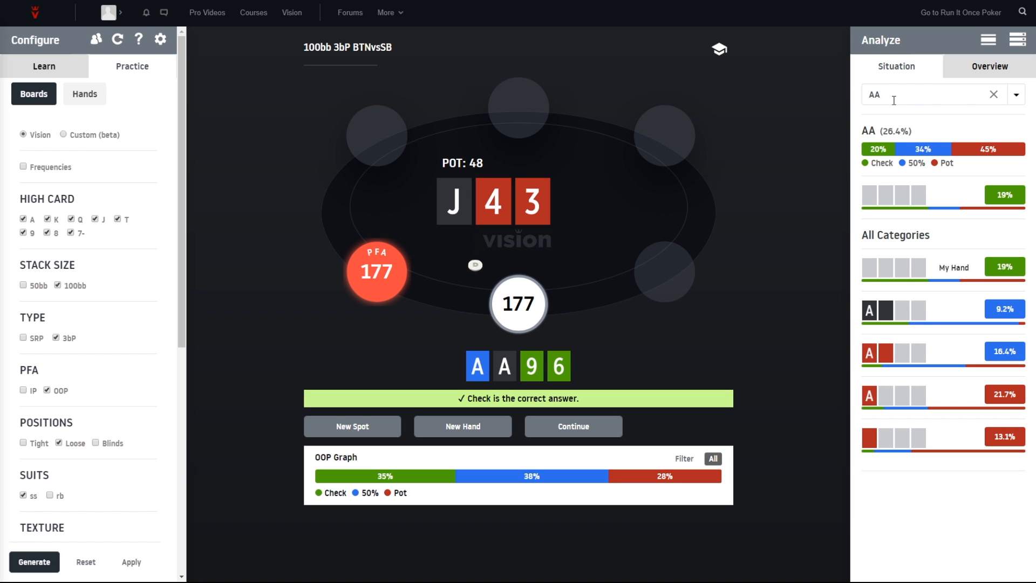
{"action": "mouse_move", "coordinate": [981, 123]}
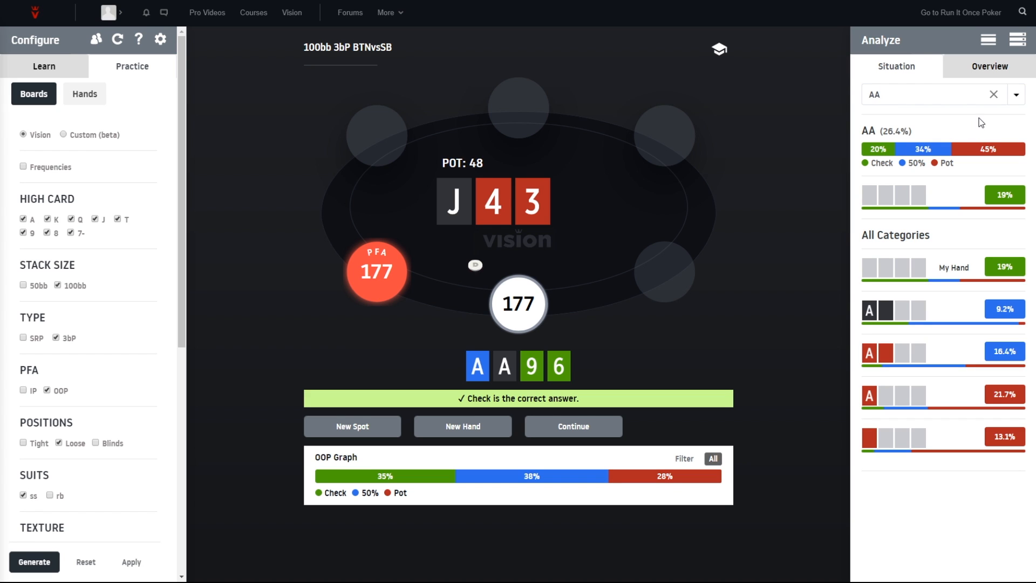
{"action": "mouse_move", "coordinate": [827, 289]}
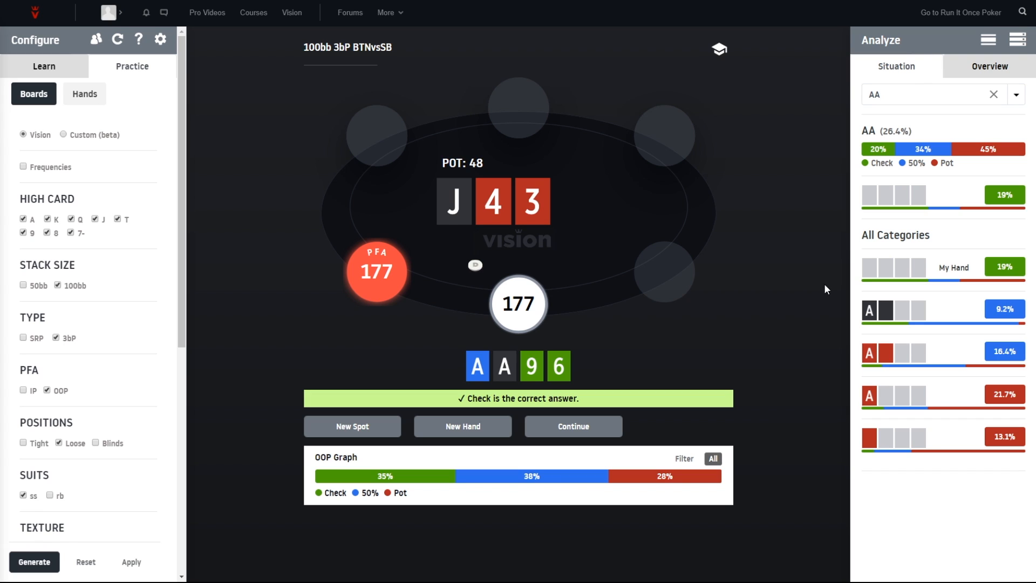
{"action": "mouse_move", "coordinate": [485, 345]}
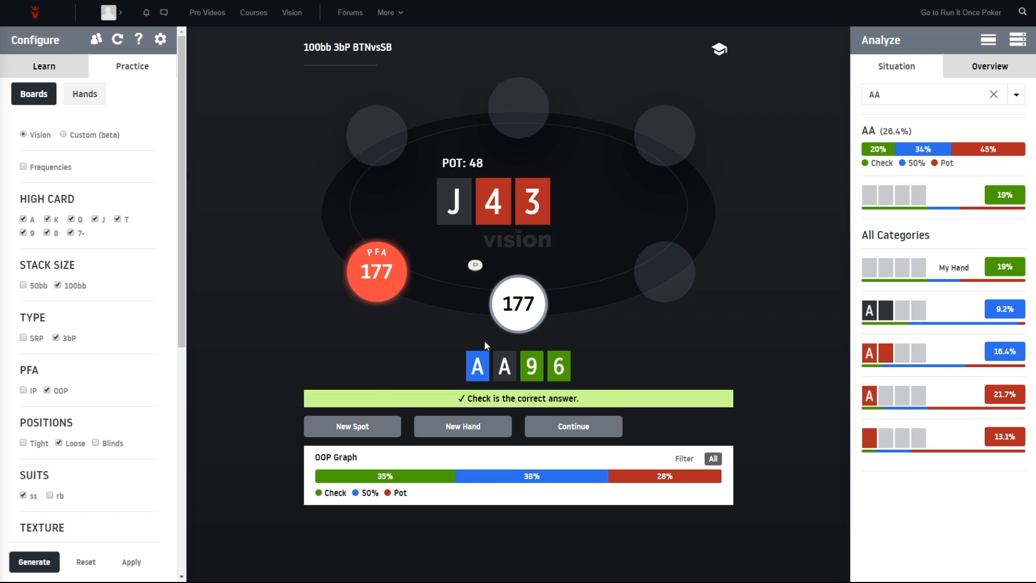
{"action": "mouse_move", "coordinate": [395, 407]}
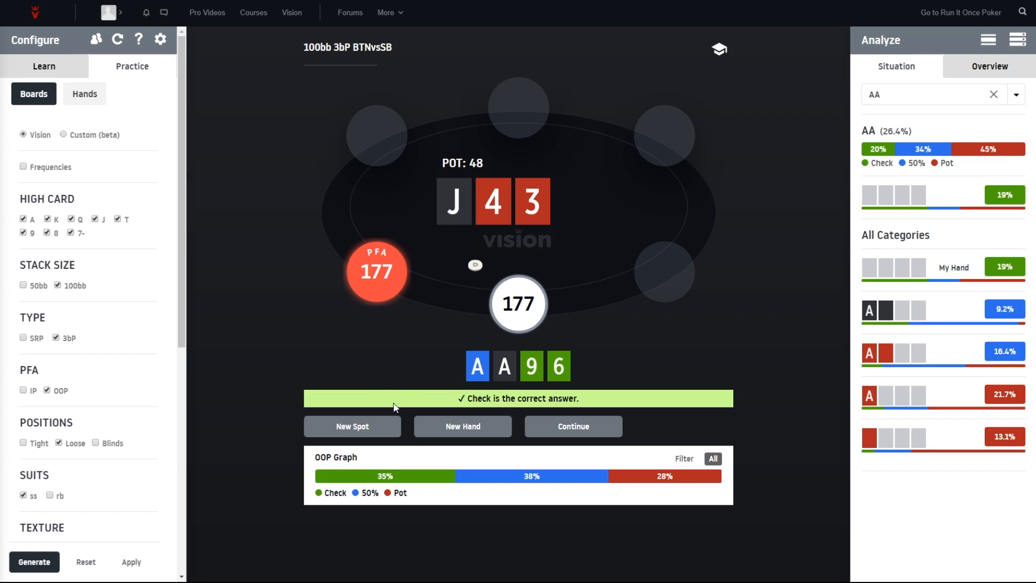
{"action": "mouse_move", "coordinate": [380, 436]}
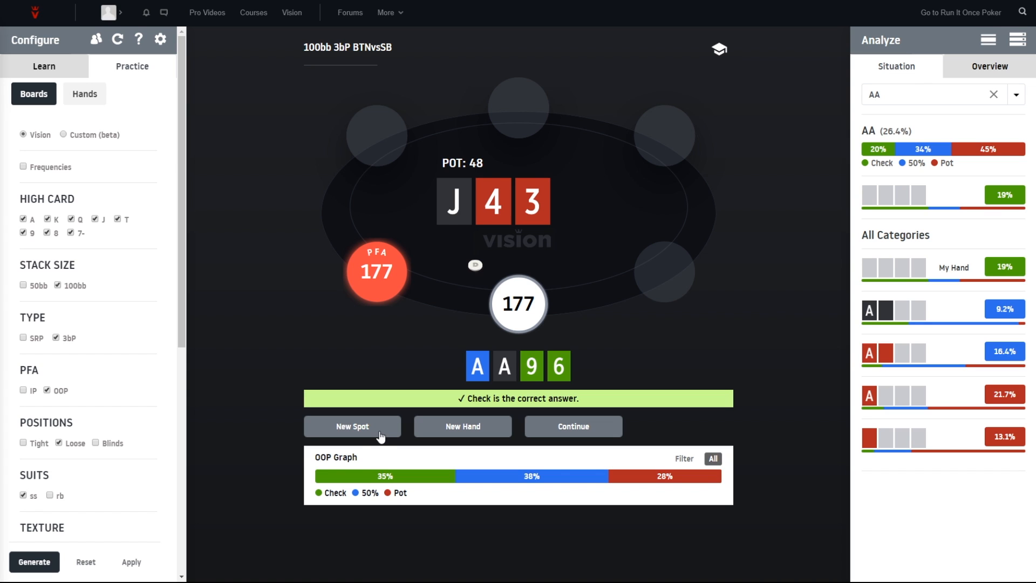
{"action": "mouse_move", "coordinate": [380, 438]}
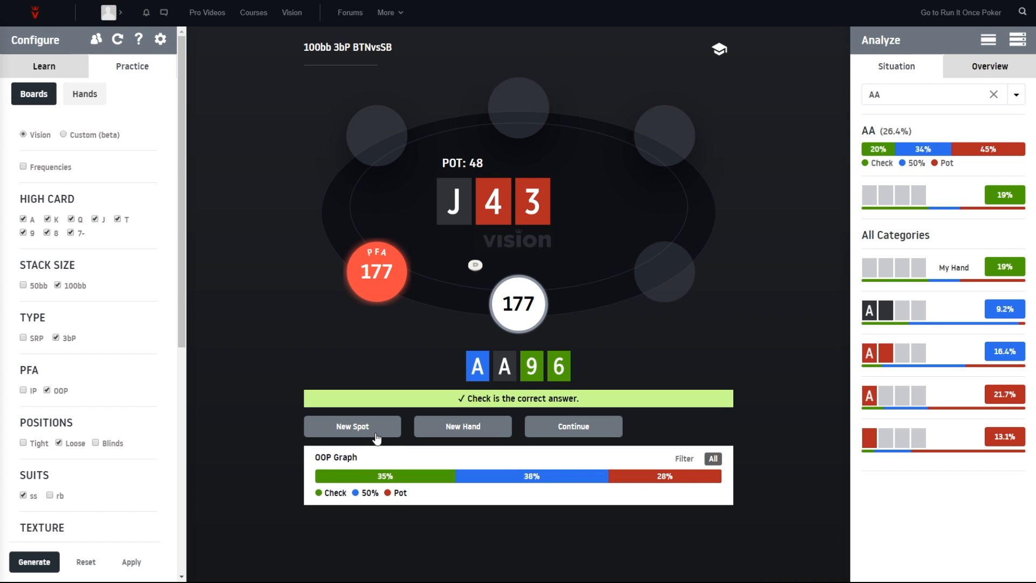
{"action": "mouse_move", "coordinate": [141, 296]}
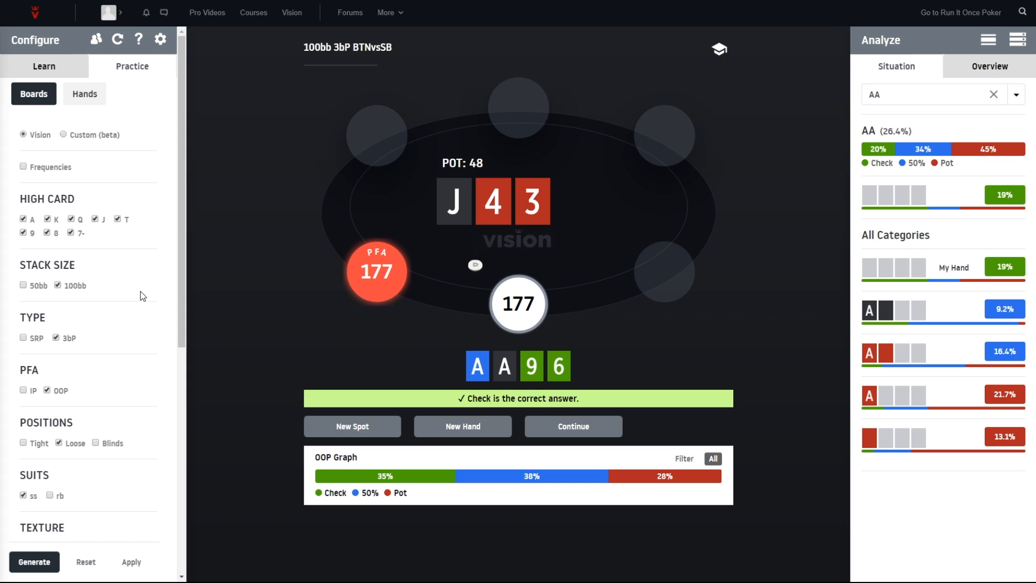
{"action": "mouse_move", "coordinate": [103, 258]}
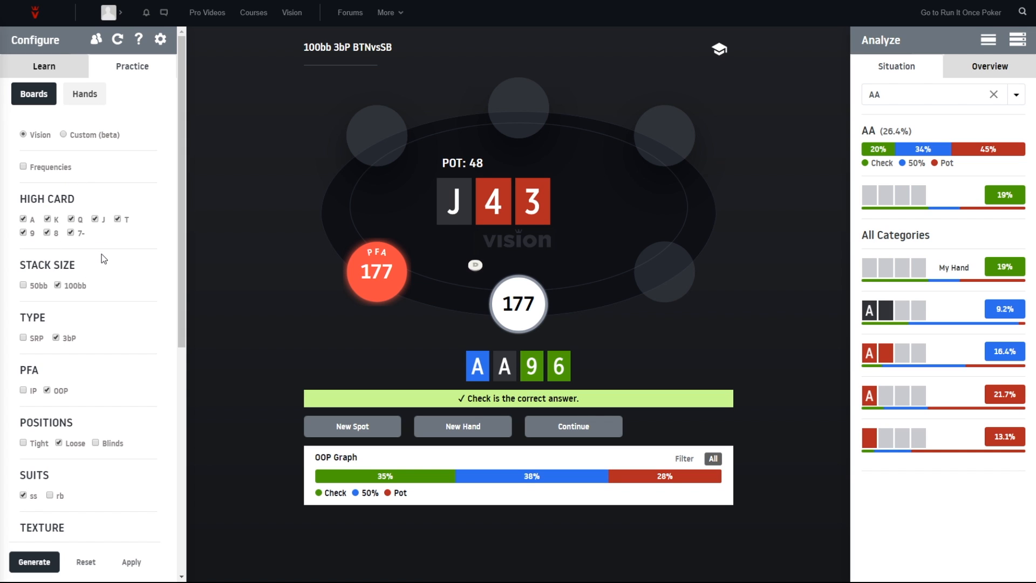
{"action": "mouse_move", "coordinate": [54, 244]}
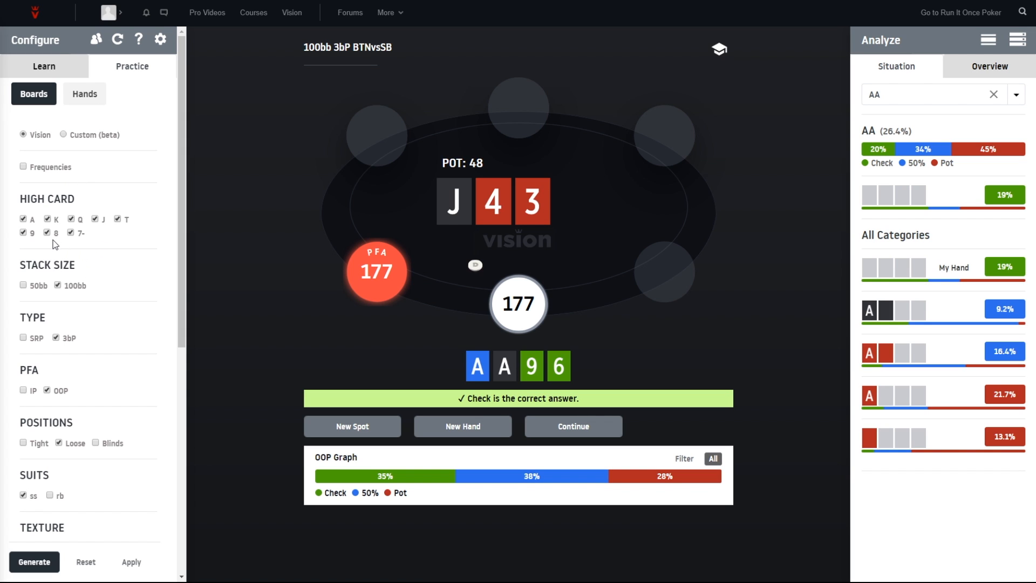
{"action": "mouse_move", "coordinate": [84, 221]}
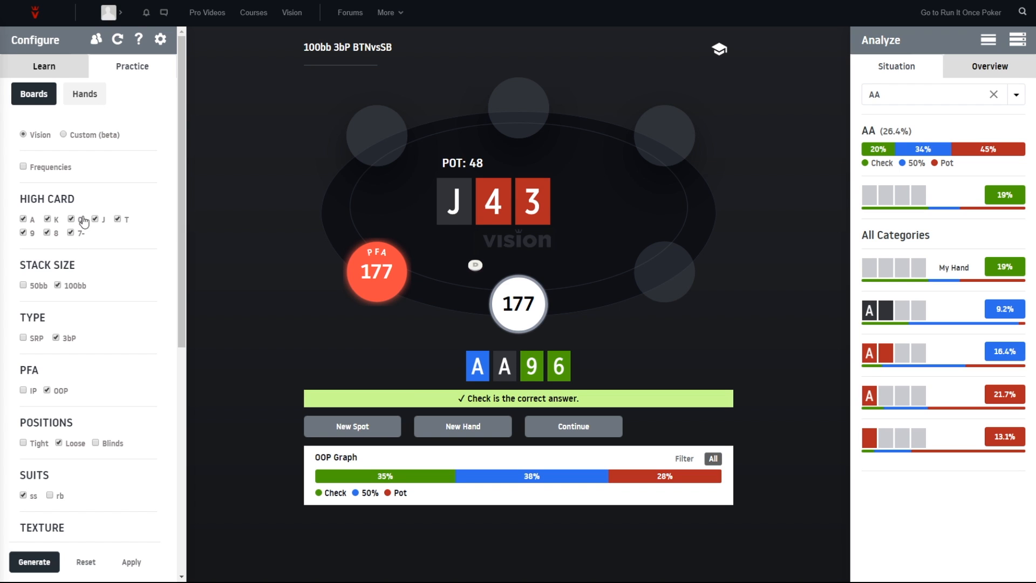
{"action": "left_click", "coordinate": [71, 219]}
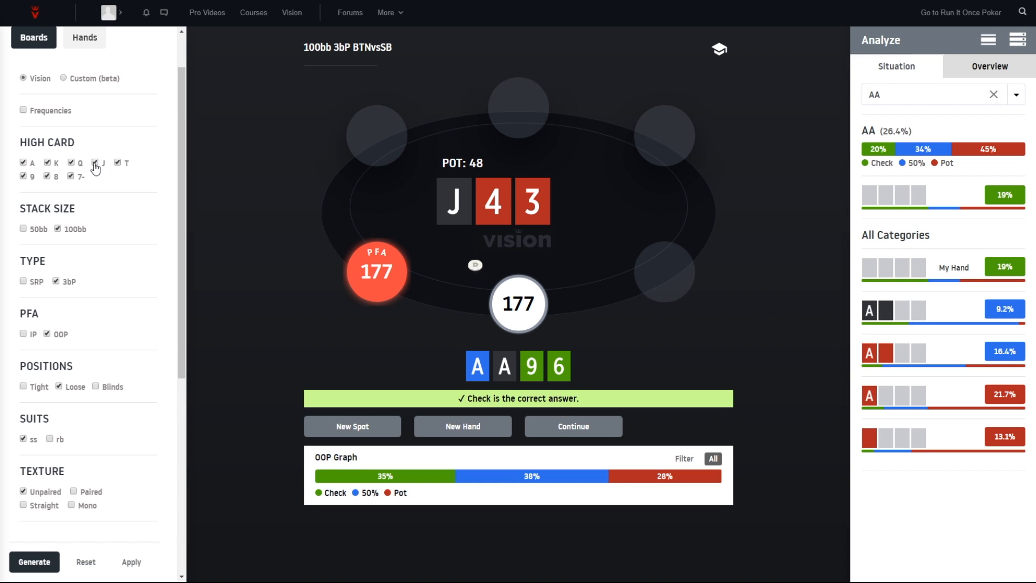
{"action": "left_click", "coordinate": [94, 165]}
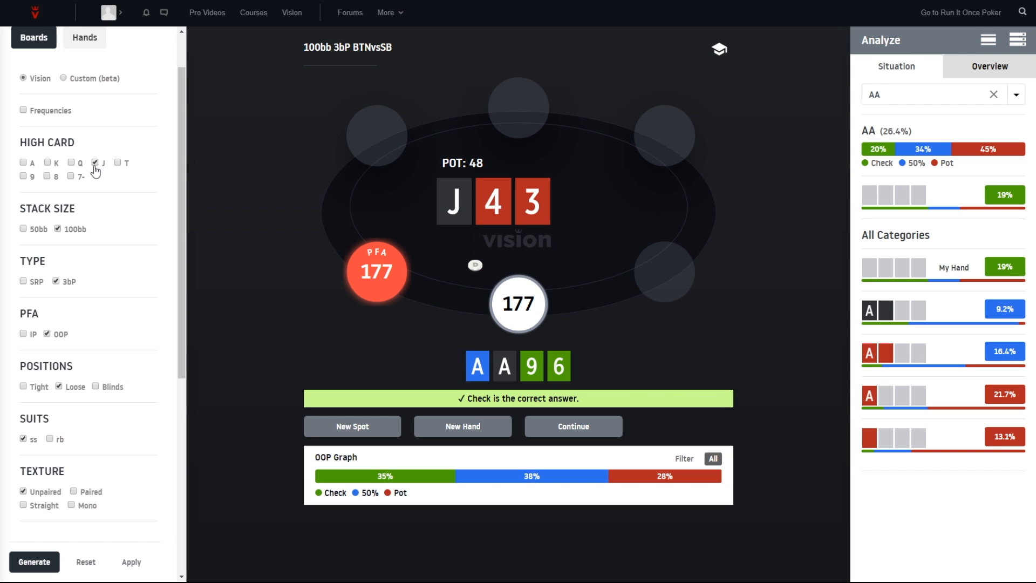
{"action": "mouse_move", "coordinate": [88, 171]}
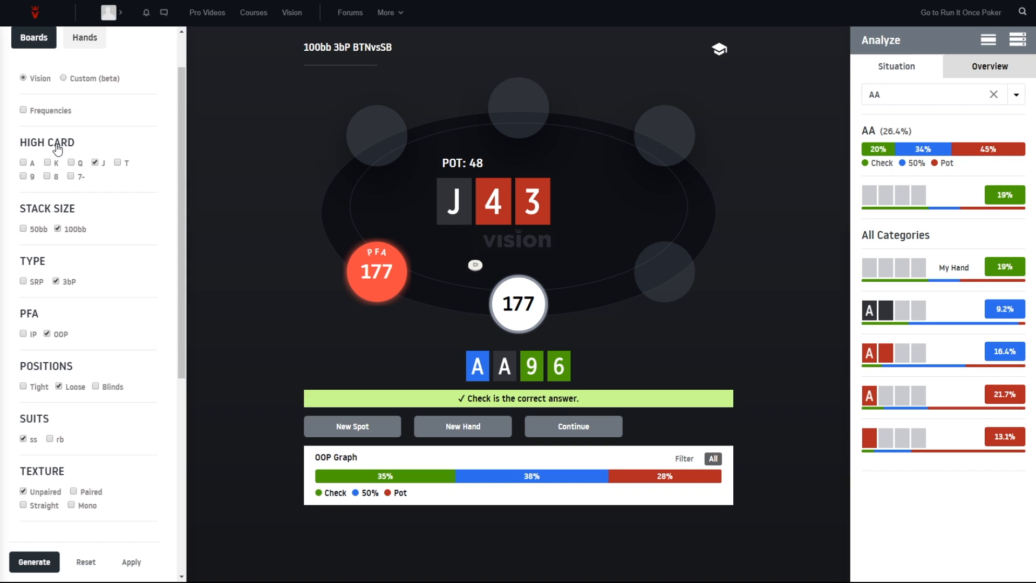
{"action": "left_click", "coordinate": [98, 162]}
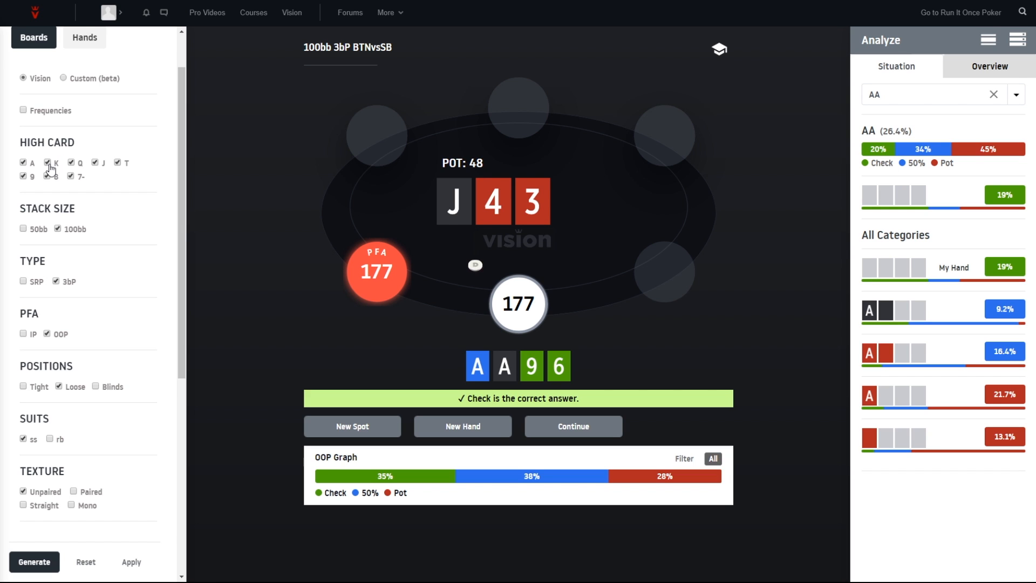
{"action": "left_click", "coordinate": [52, 176]}
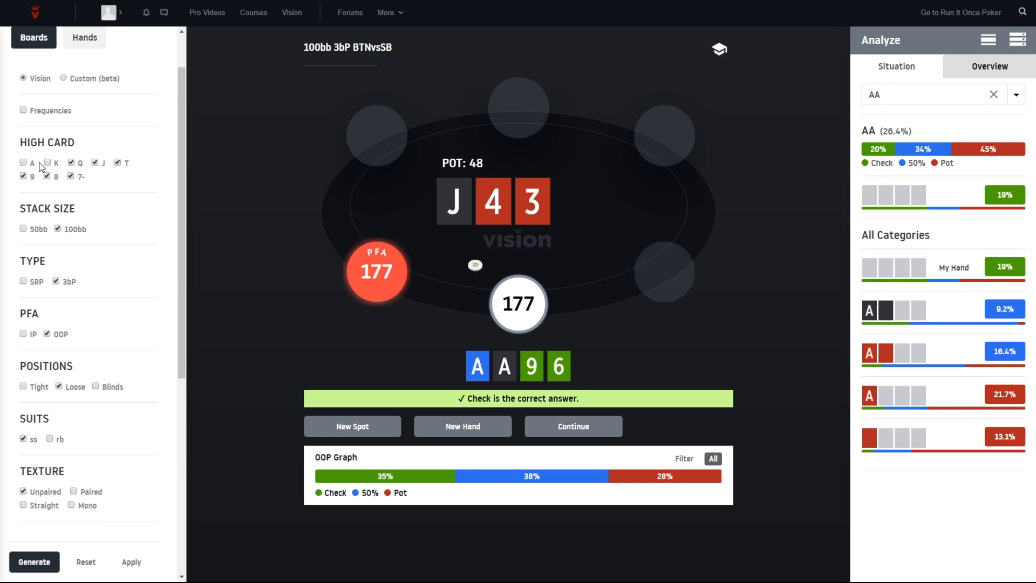
{"action": "left_click", "coordinate": [24, 163]}
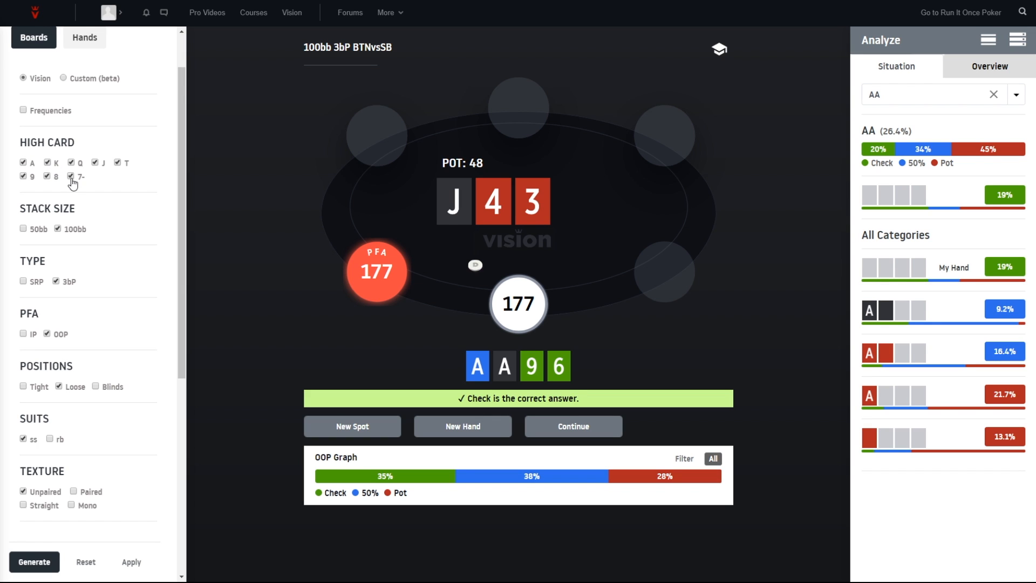
{"action": "scroll", "scroll_direction": "down", "scroll_amount": 3}
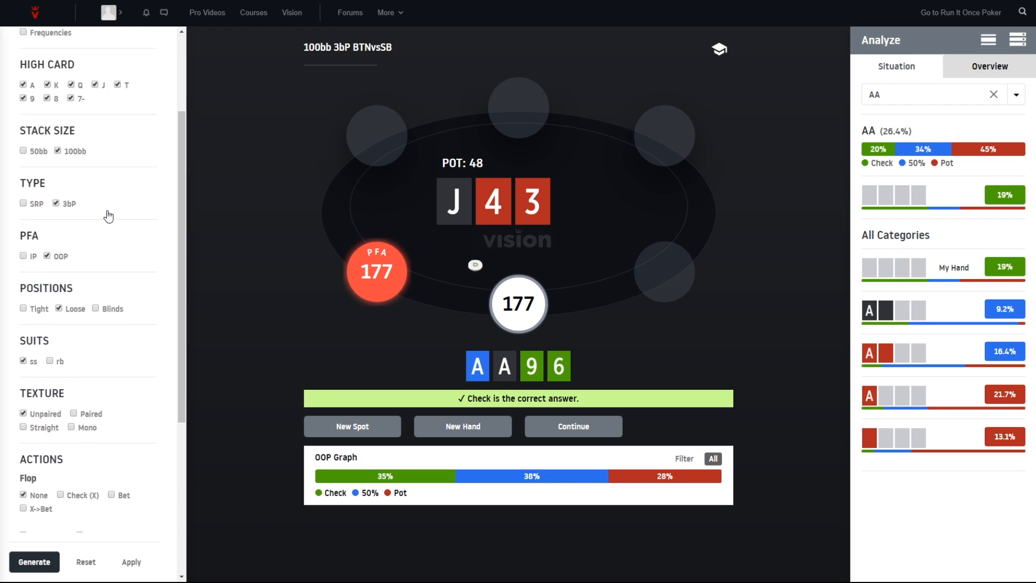
{"action": "scroll", "scroll_direction": "down", "scroll_amount": 3}
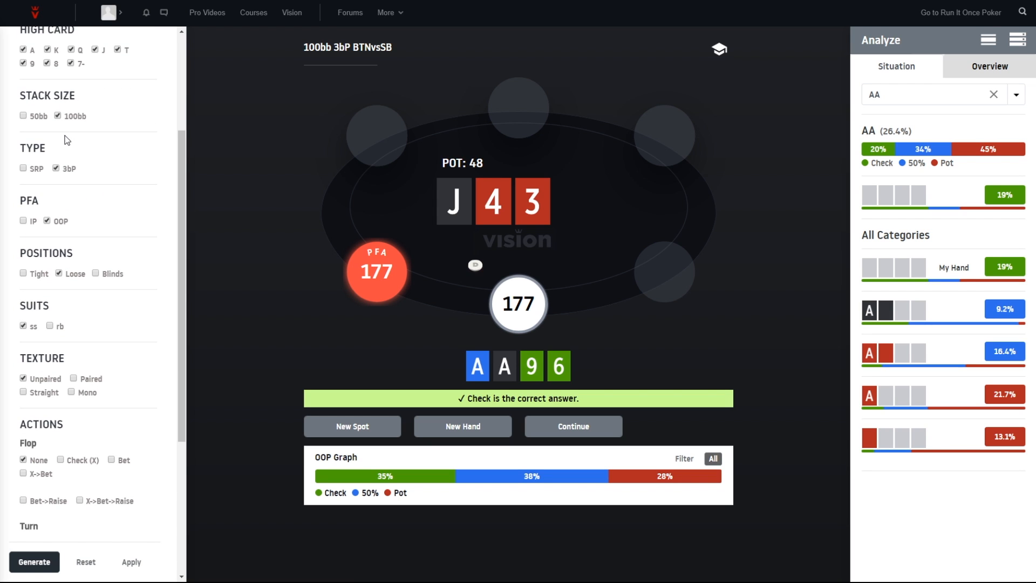
{"action": "mouse_move", "coordinate": [71, 175]}
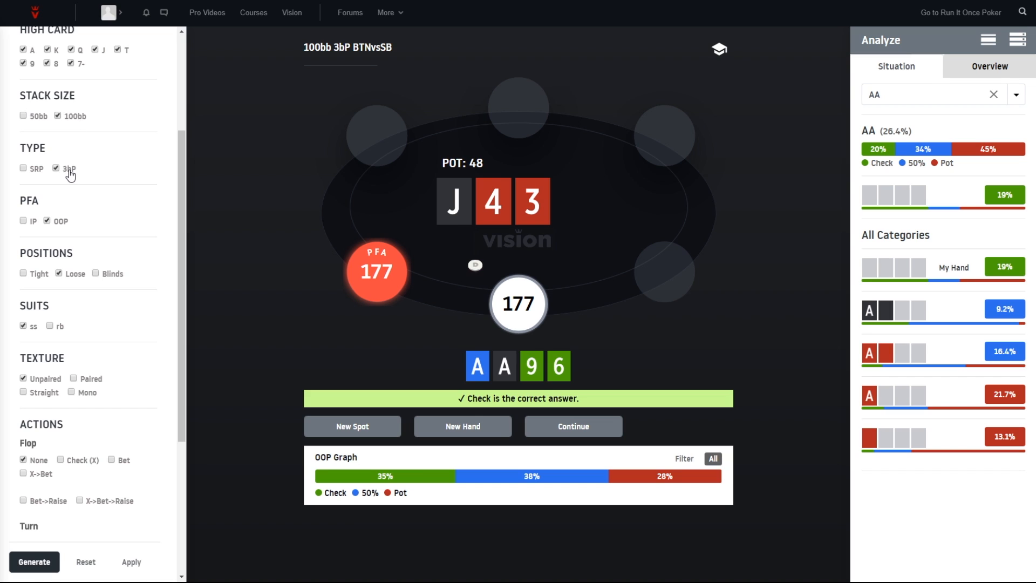
{"action": "mouse_move", "coordinate": [71, 277]}
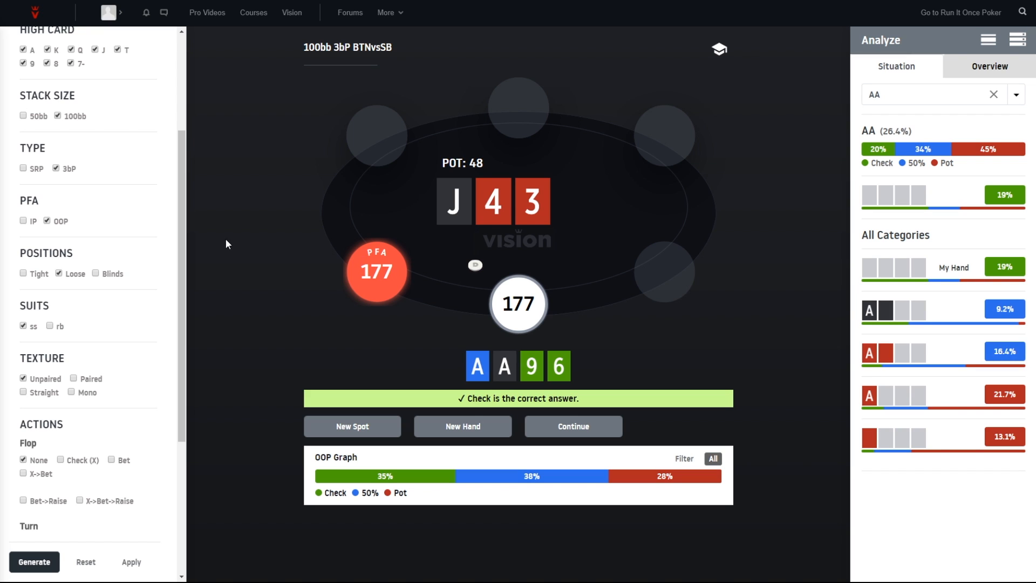
{"action": "mouse_move", "coordinate": [71, 279]}
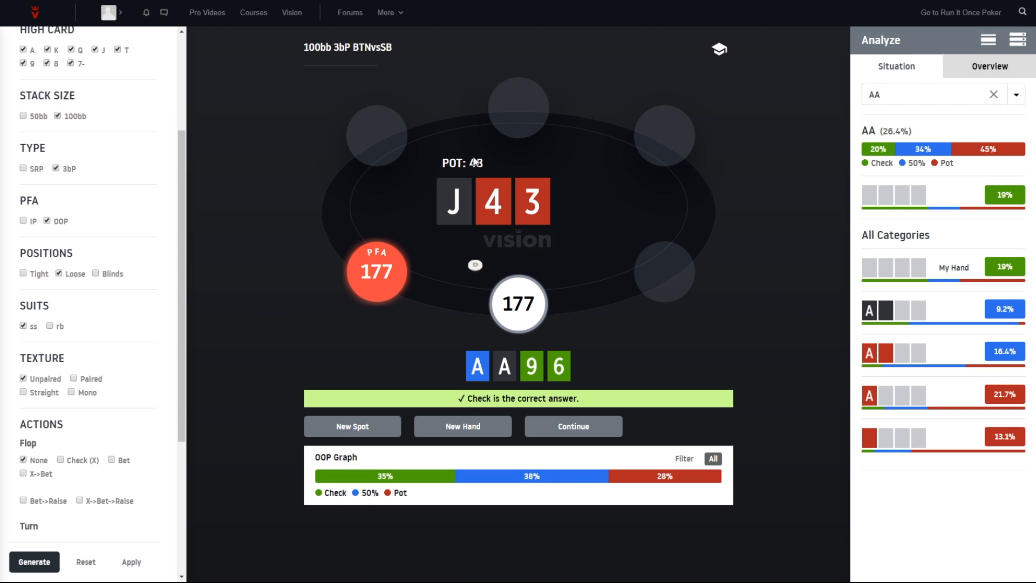
{"action": "scroll", "scroll_direction": "down", "scroll_amount": 3}
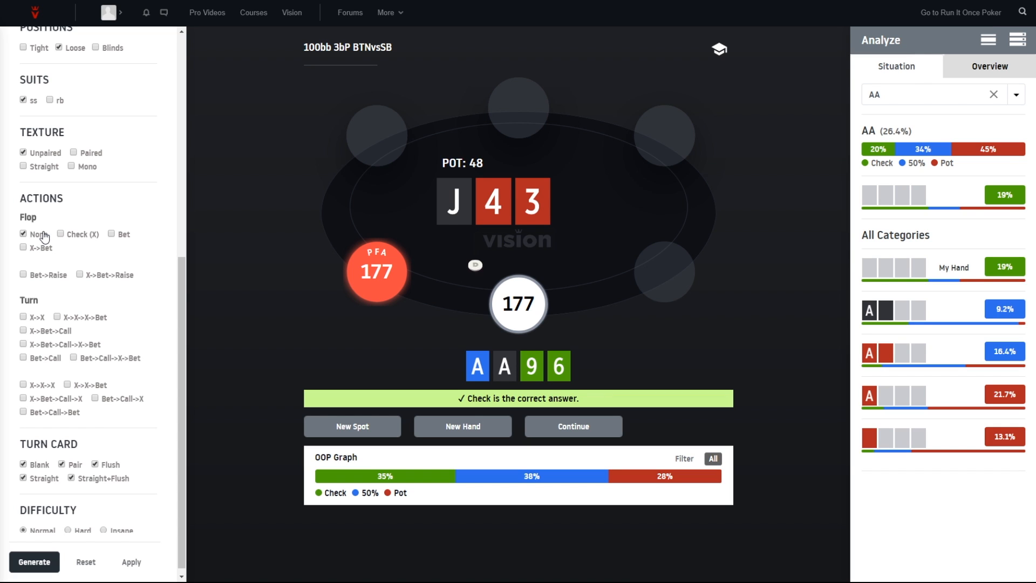
{"action": "mouse_move", "coordinate": [122, 239]}
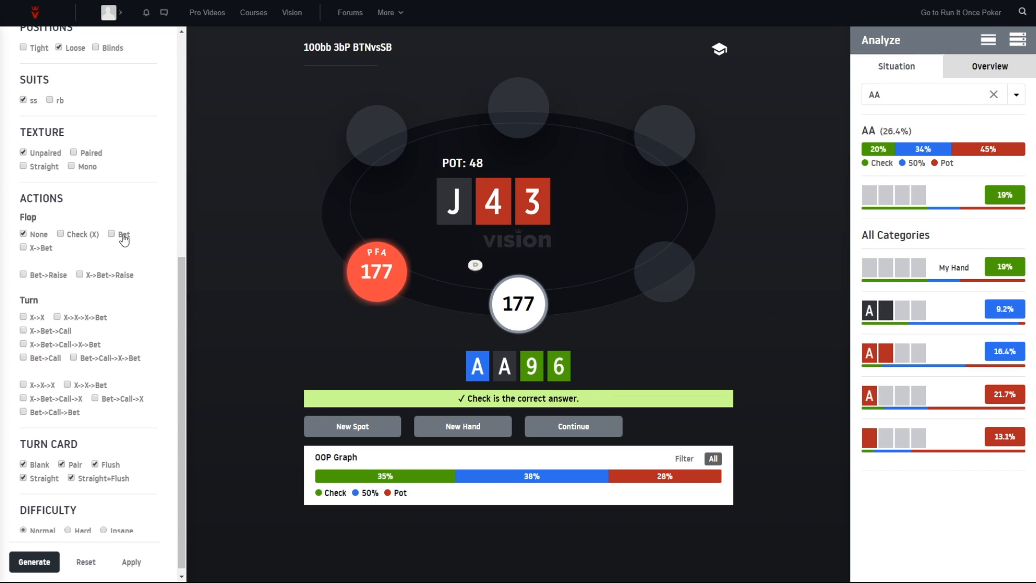
{"action": "mouse_move", "coordinate": [82, 243]}
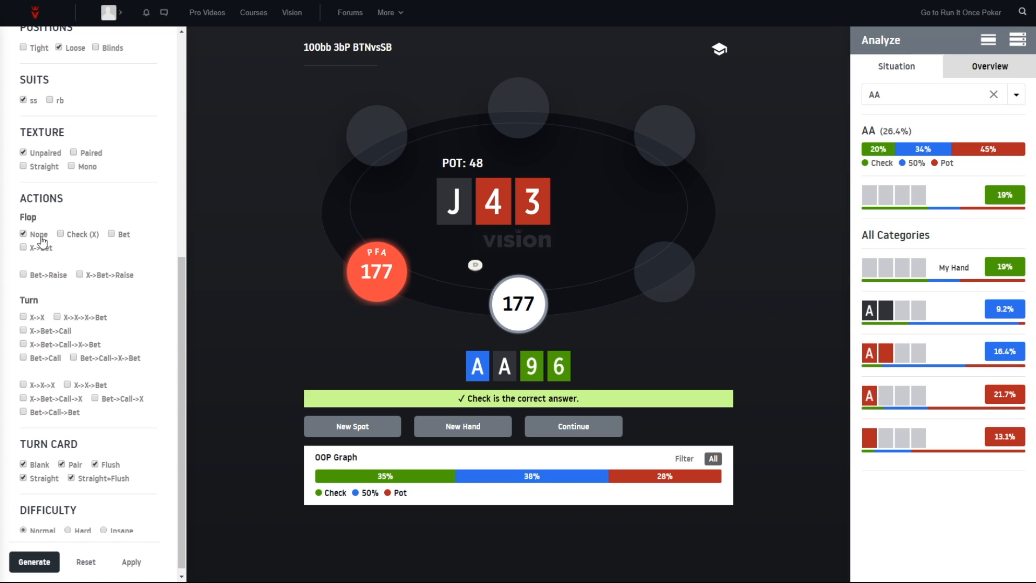
{"action": "left_click", "coordinate": [62, 235]}
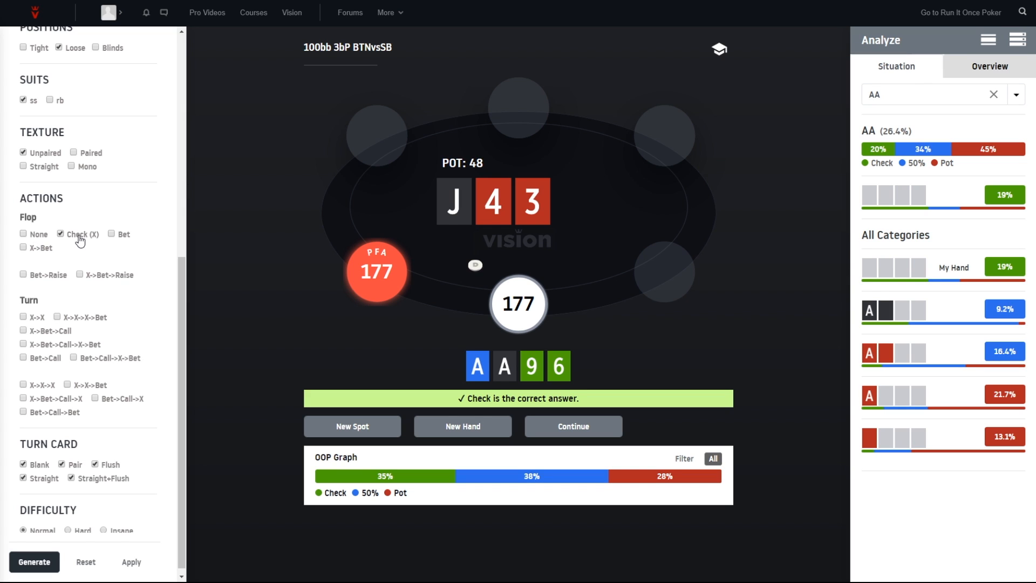
{"action": "mouse_move", "coordinate": [45, 250]}
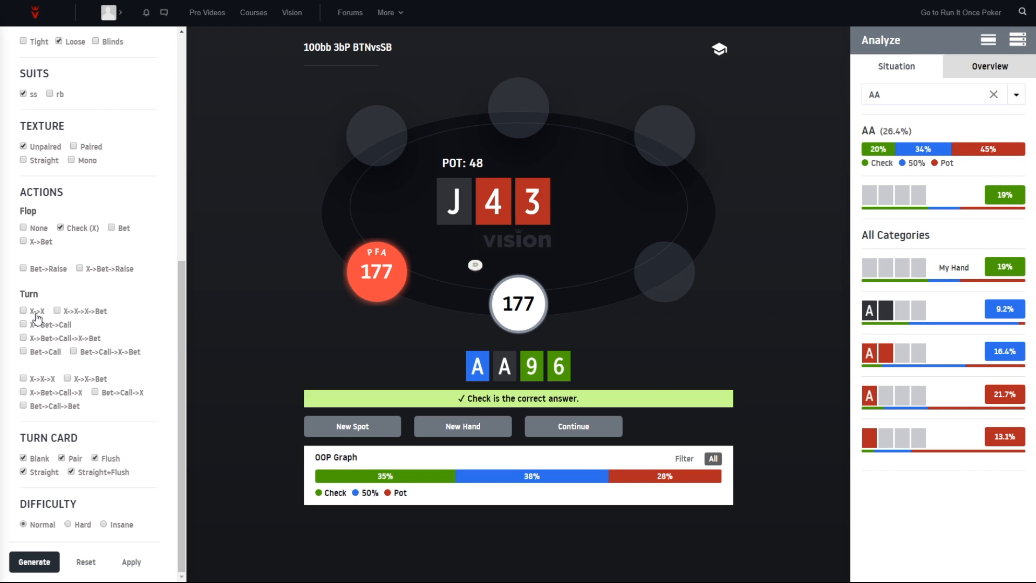
{"action": "left_click", "coordinate": [23, 311]}
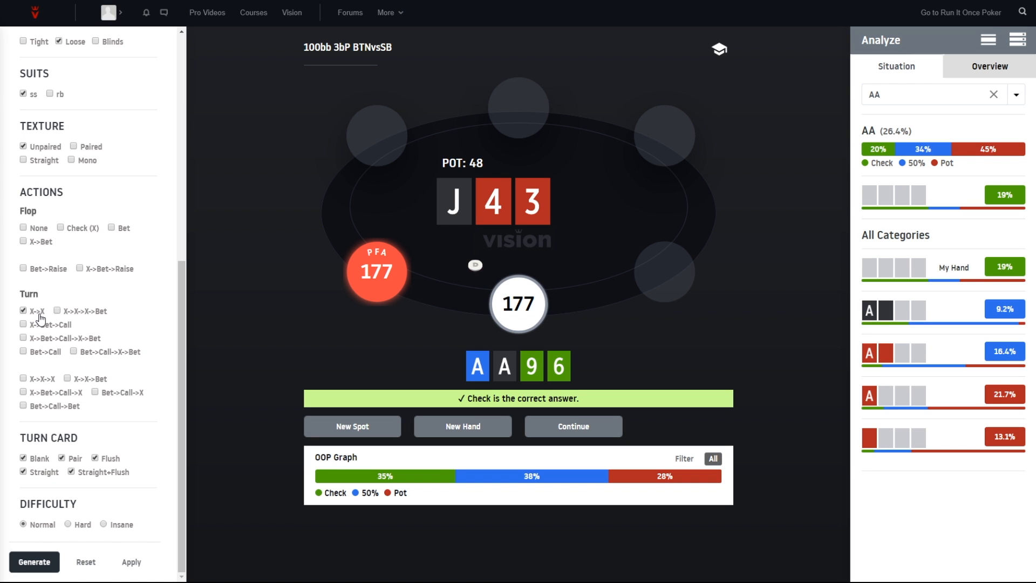
{"action": "mouse_move", "coordinate": [32, 218]}
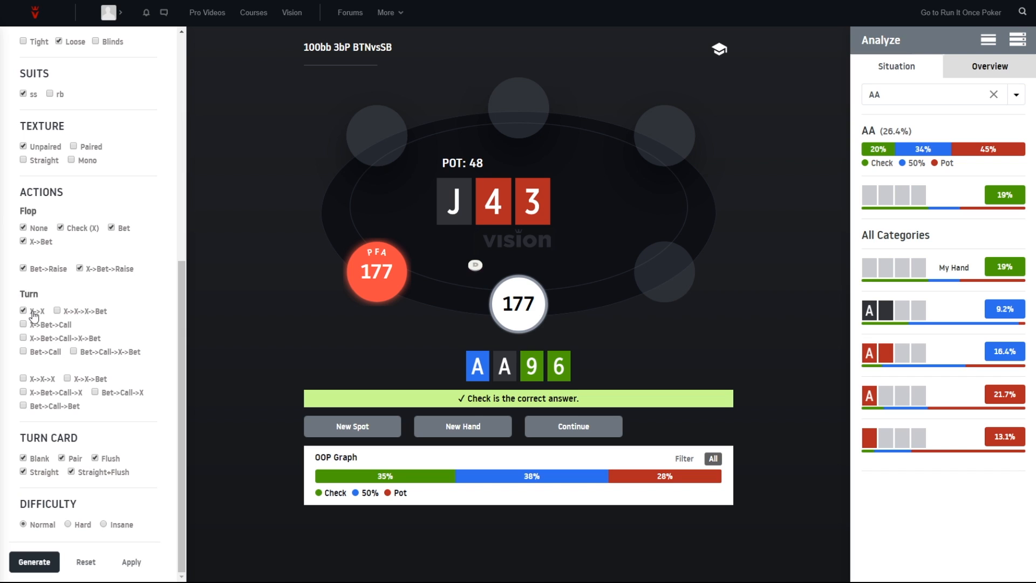
{"action": "mouse_move", "coordinate": [31, 281]}
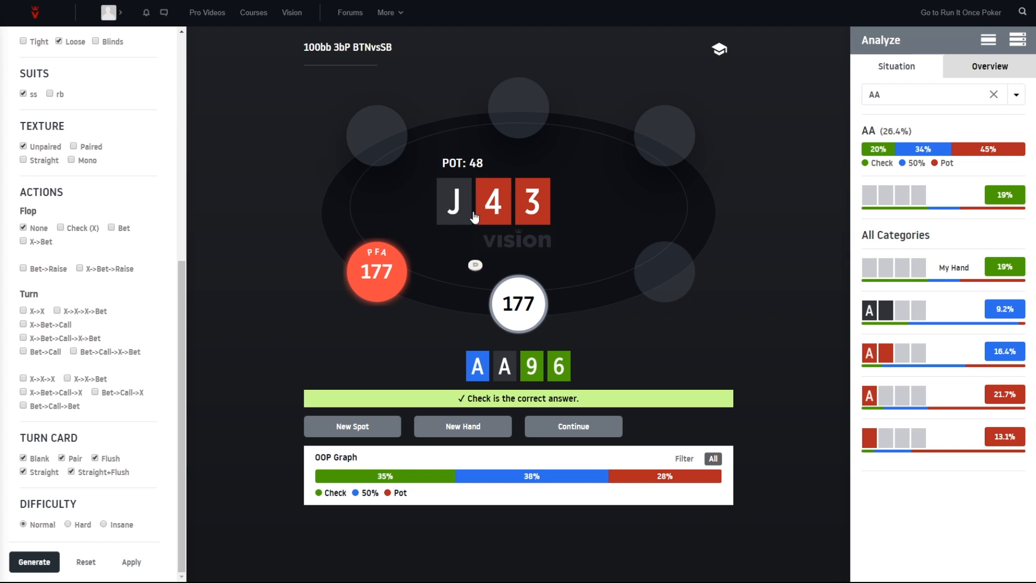
{"action": "mouse_move", "coordinate": [56, 369]}
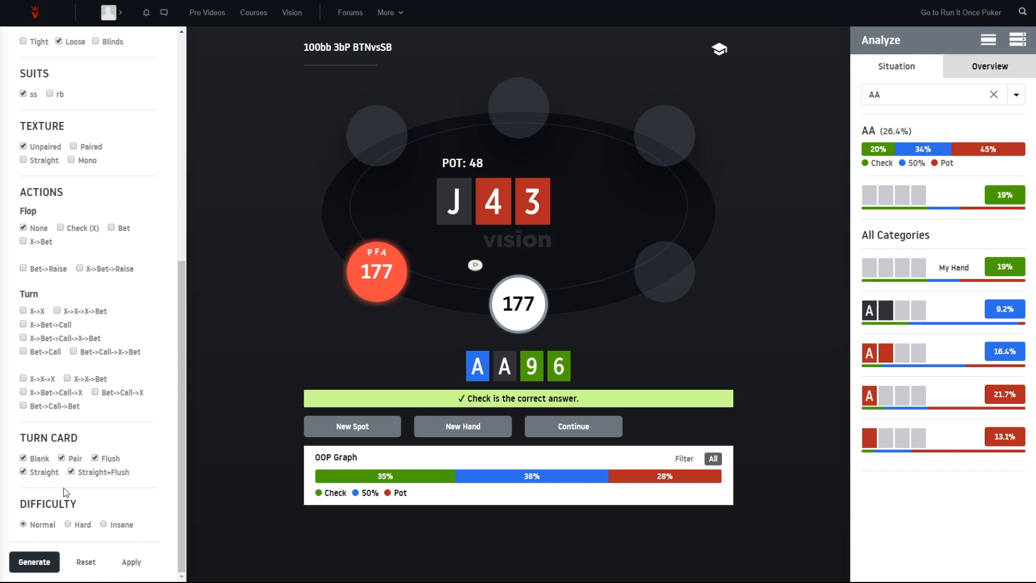
{"action": "mouse_move", "coordinate": [80, 531]}
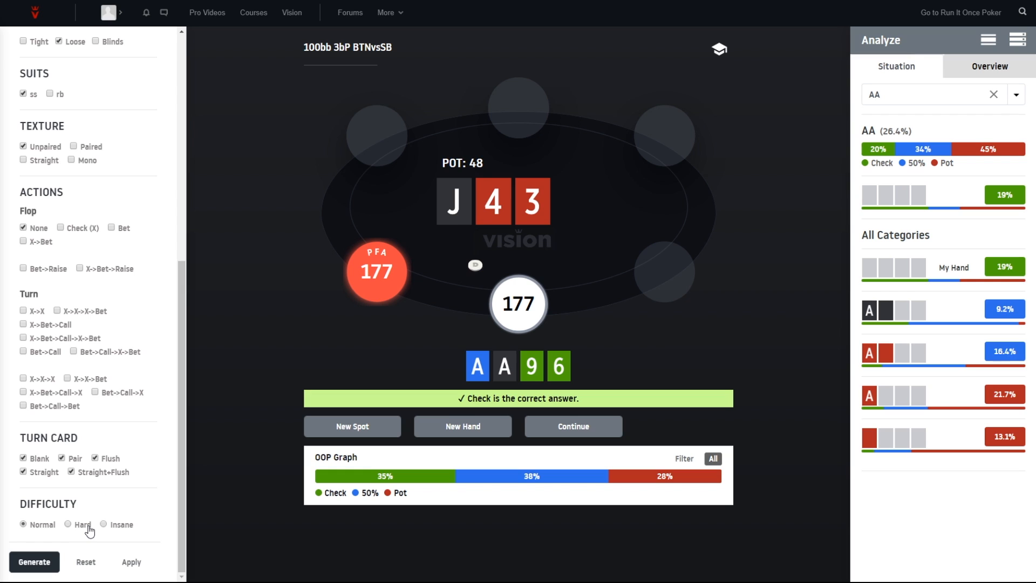
{"action": "mouse_move", "coordinate": [101, 515]}
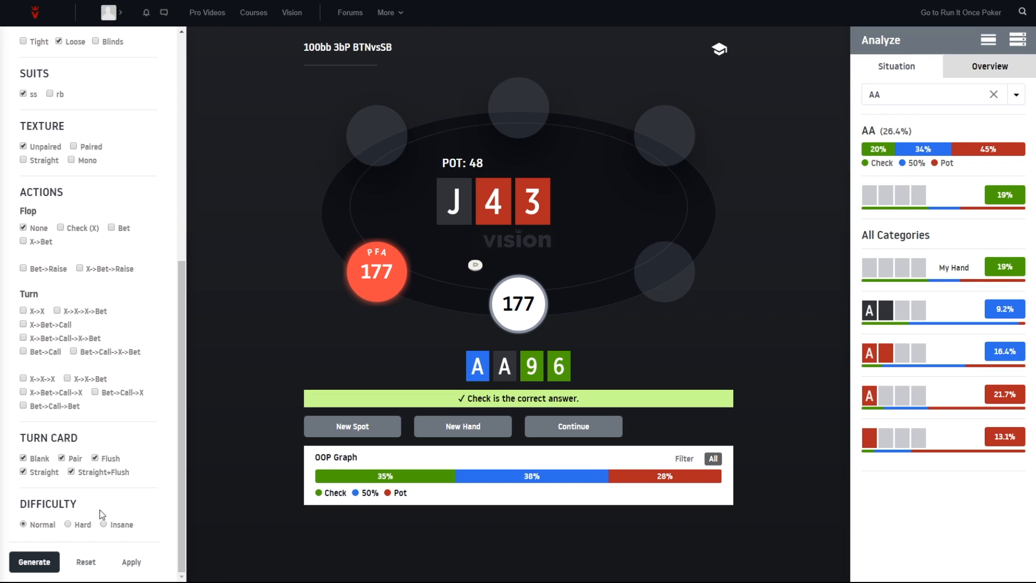
{"action": "mouse_move", "coordinate": [201, 451]}
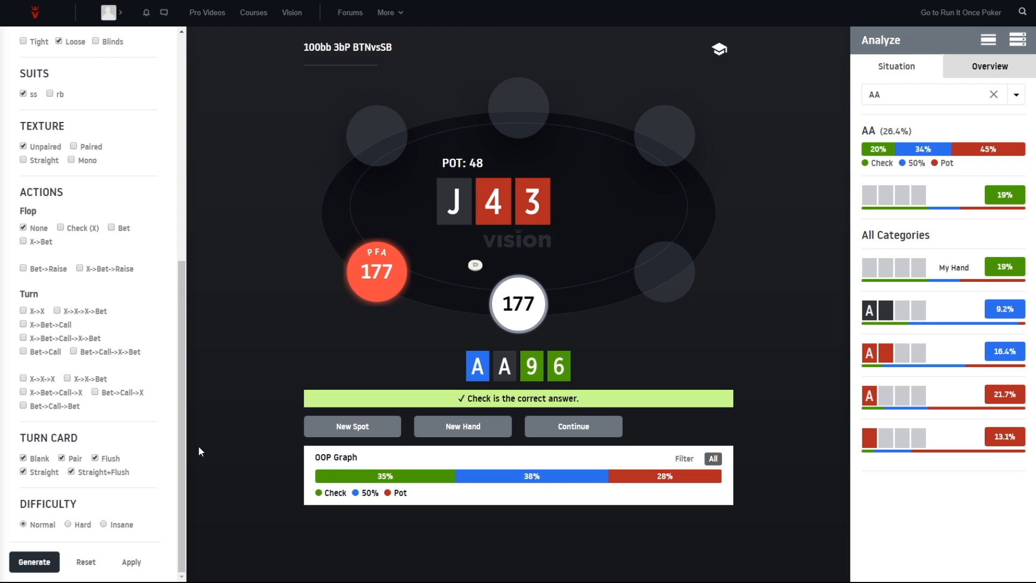
{"action": "mouse_move", "coordinate": [427, 485]}
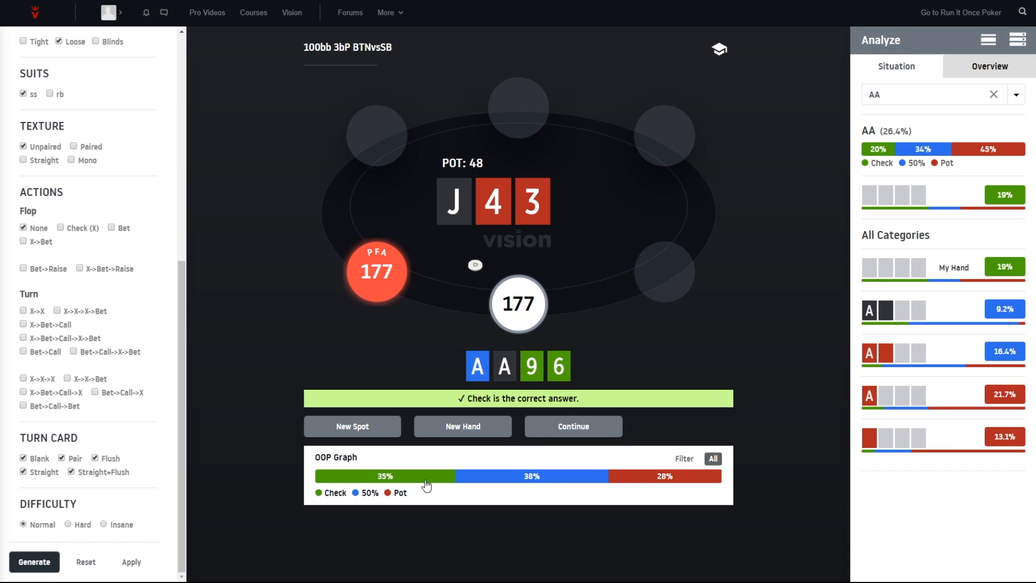
{"action": "mouse_move", "coordinate": [413, 477]}
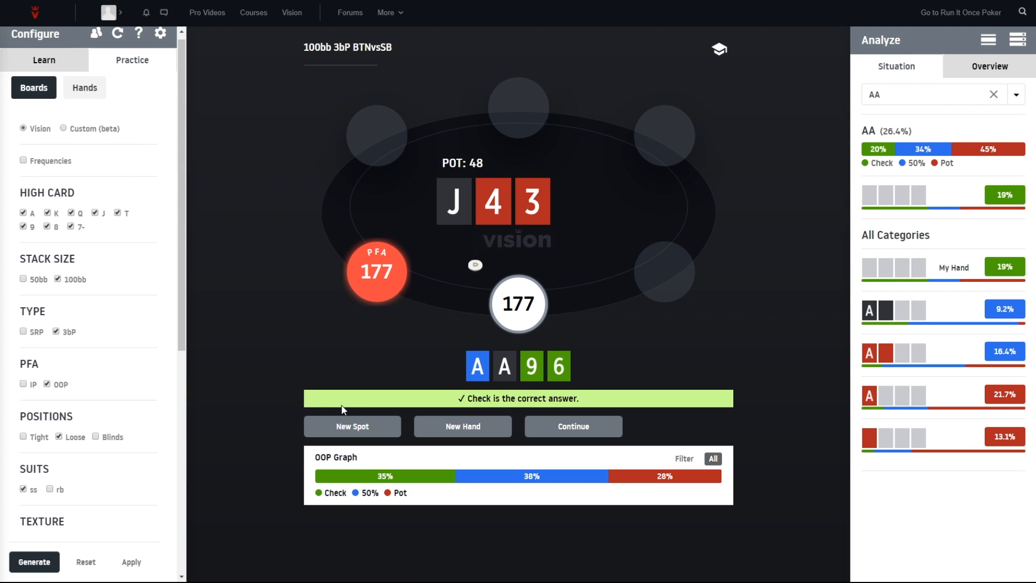
{"action": "mouse_move", "coordinate": [58, 351]}
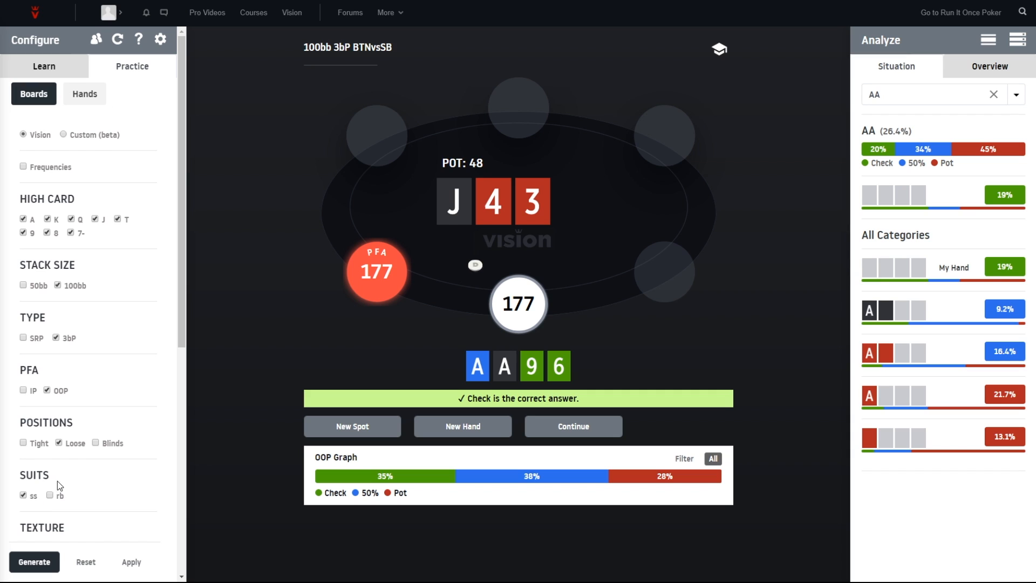
{"action": "mouse_move", "coordinate": [371, 430]}
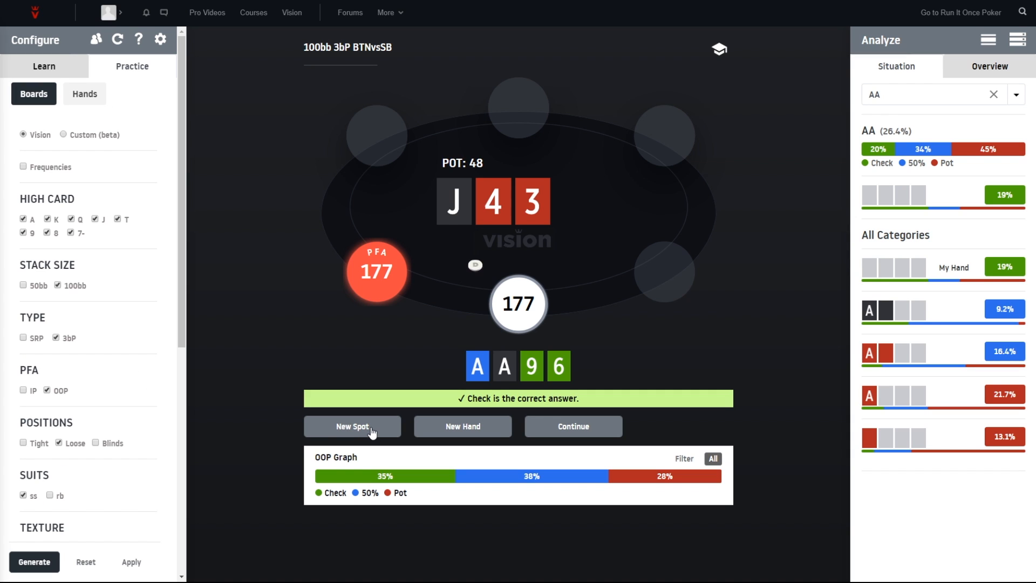
{"action": "mouse_move", "coordinate": [482, 430]}
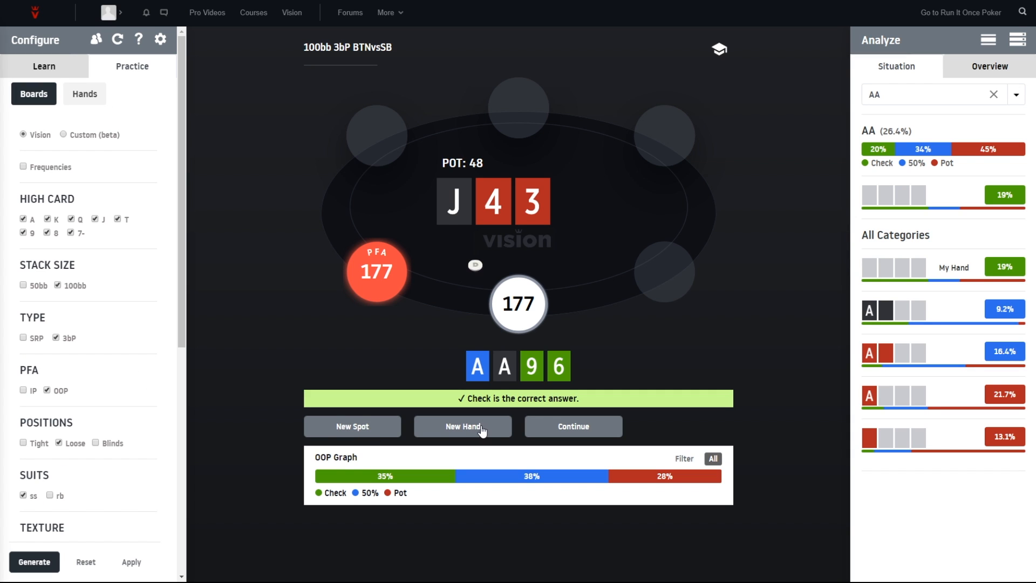
{"action": "mouse_move", "coordinate": [433, 353]}
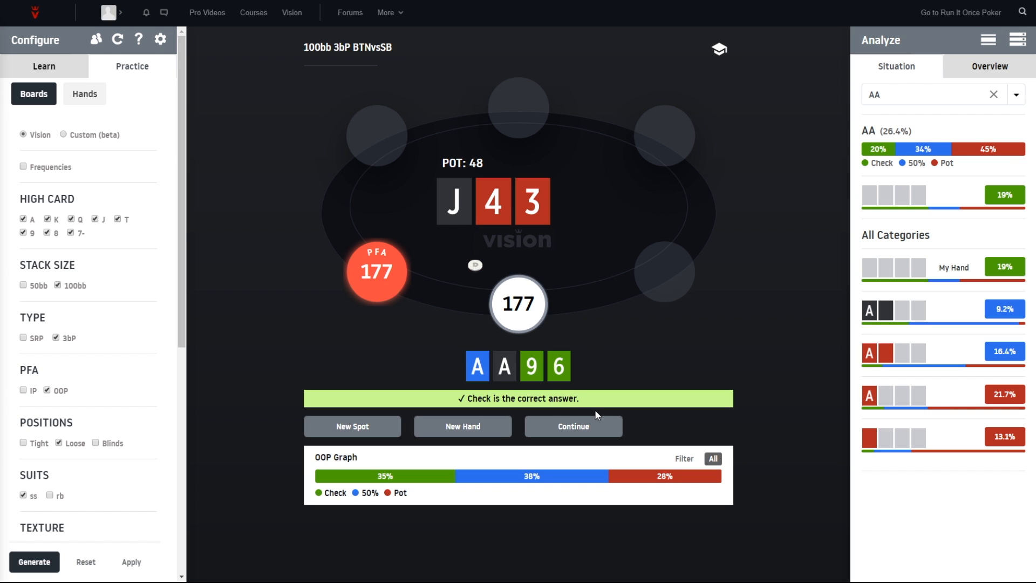
{"action": "mouse_move", "coordinate": [442, 303]}
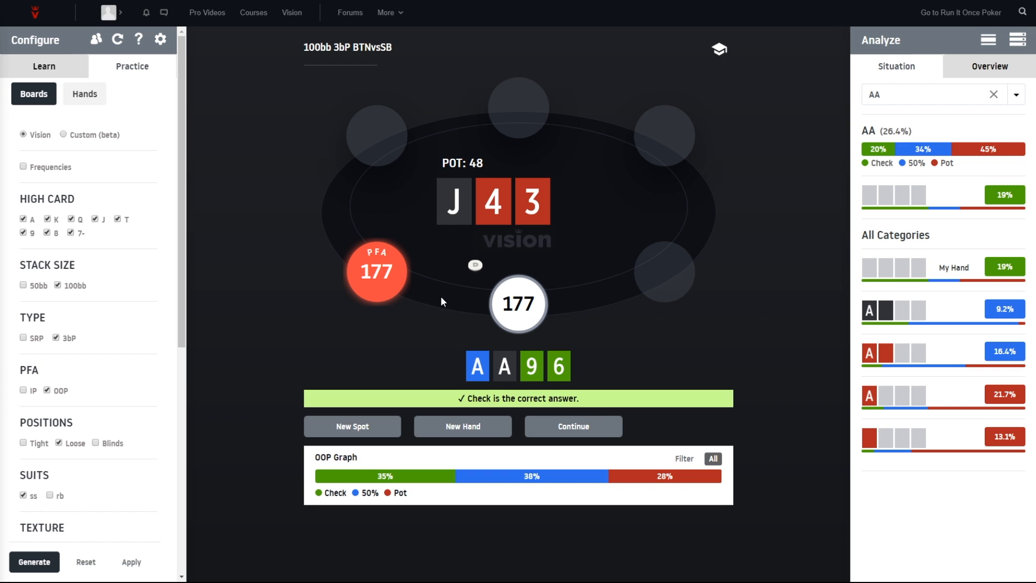
{"action": "mouse_move", "coordinate": [468, 397]}
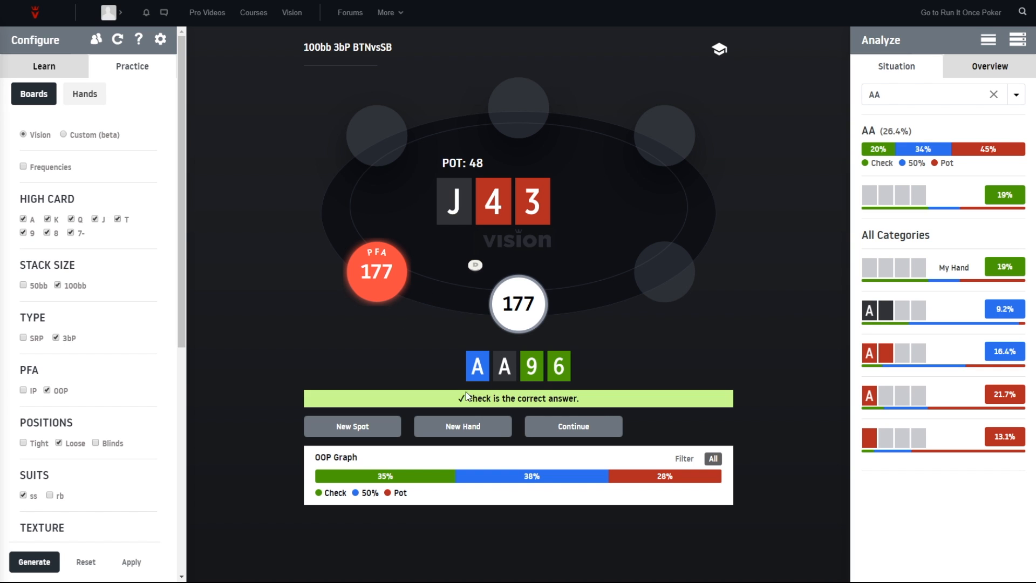
{"action": "mouse_move", "coordinate": [574, 394]}
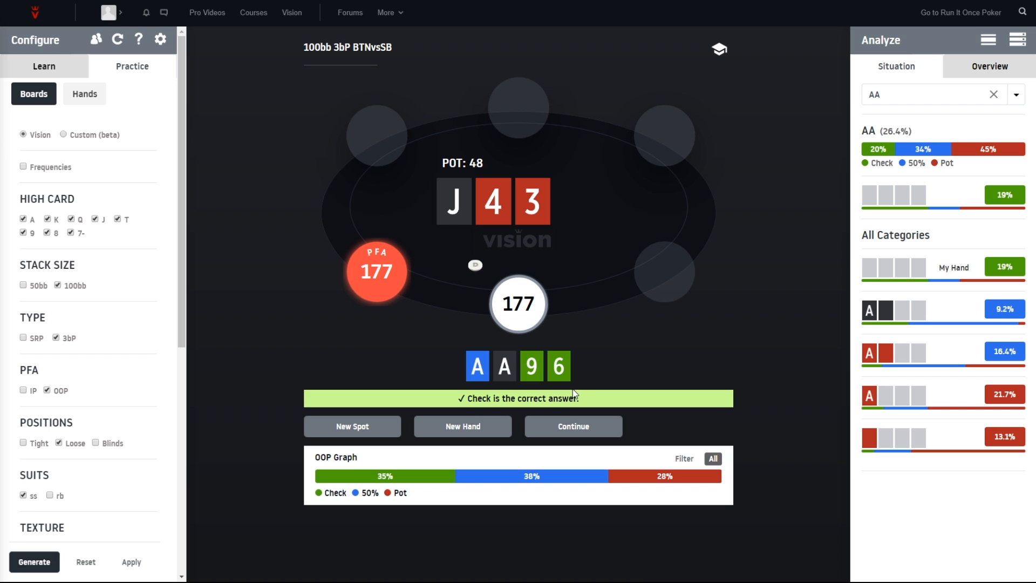
{"action": "mouse_move", "coordinate": [561, 430]}
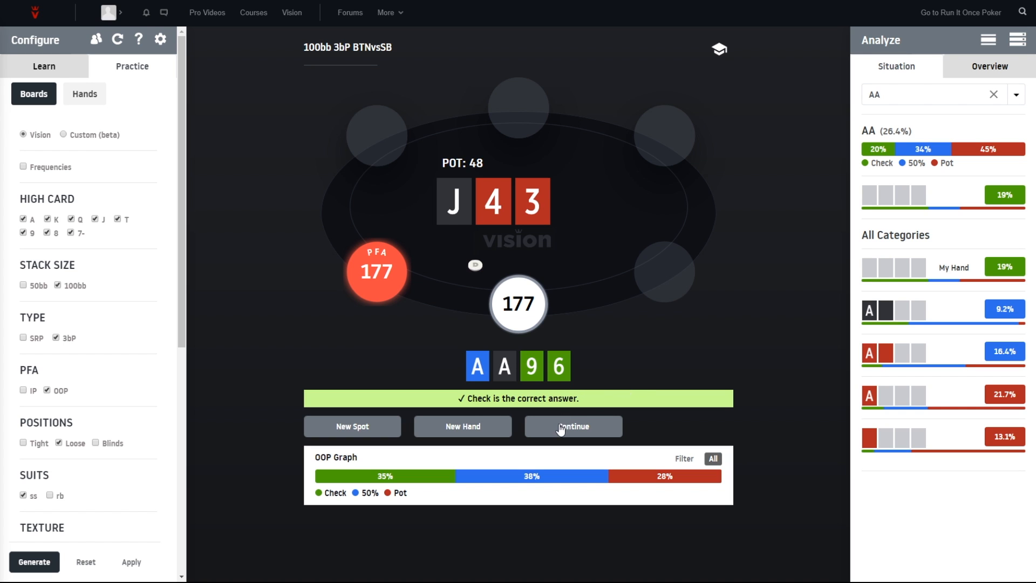
{"action": "left_click", "coordinate": [572, 426]}
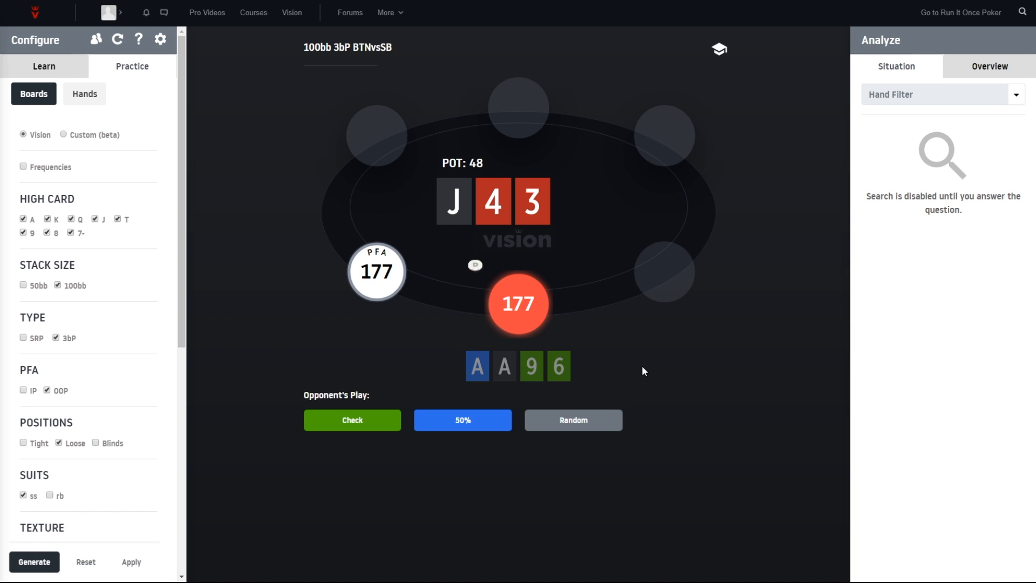
{"action": "mouse_move", "coordinate": [436, 399]}
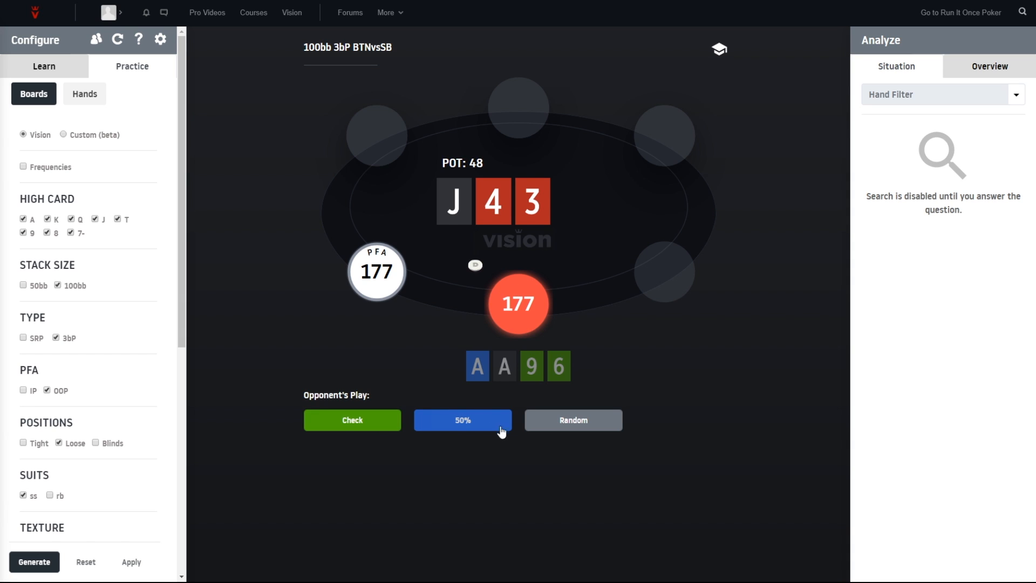
{"action": "mouse_move", "coordinate": [552, 426]}
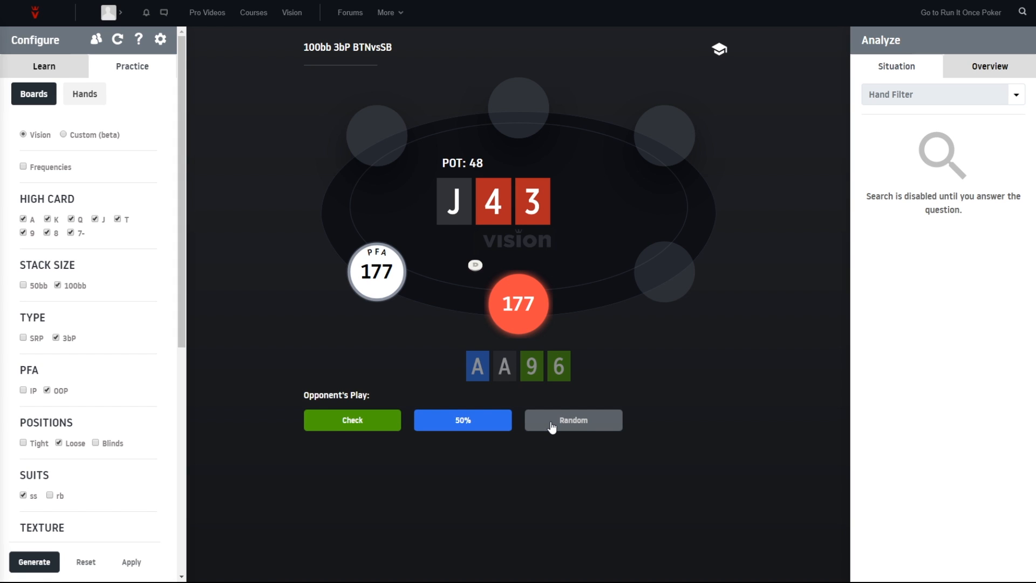
{"action": "mouse_move", "coordinate": [523, 448]}
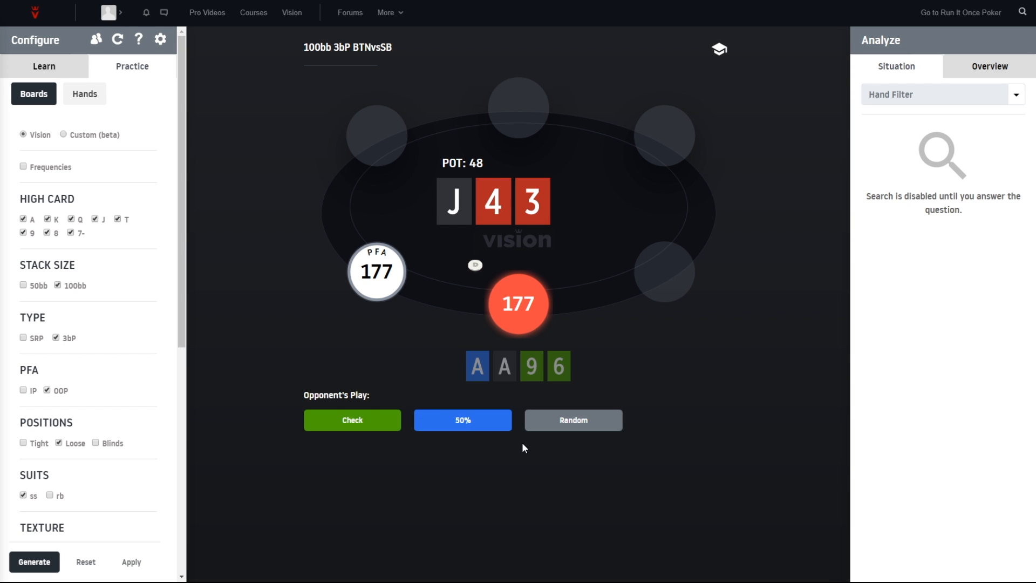
{"action": "mouse_move", "coordinate": [515, 450]}
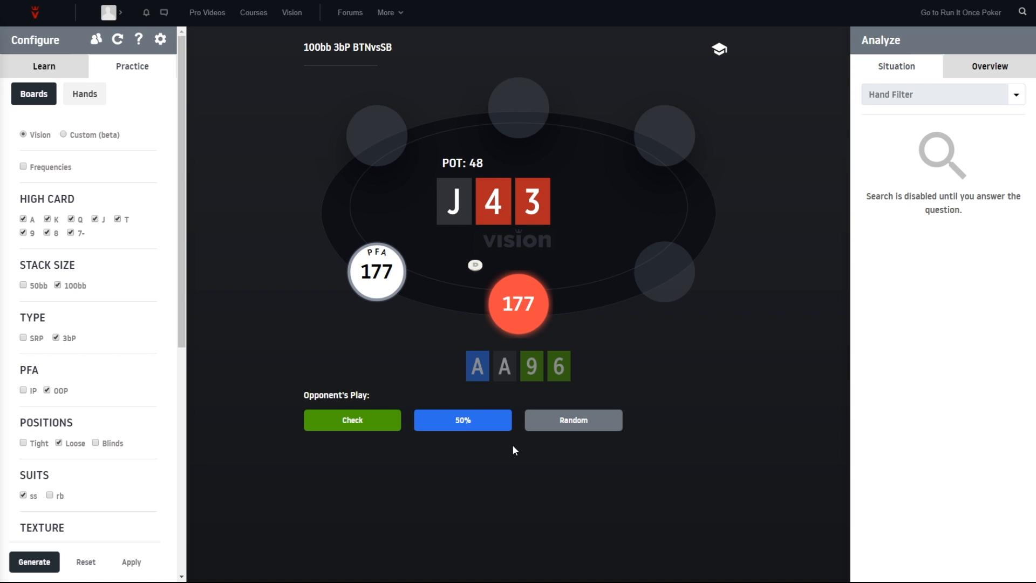
{"action": "mouse_move", "coordinate": [491, 454]}
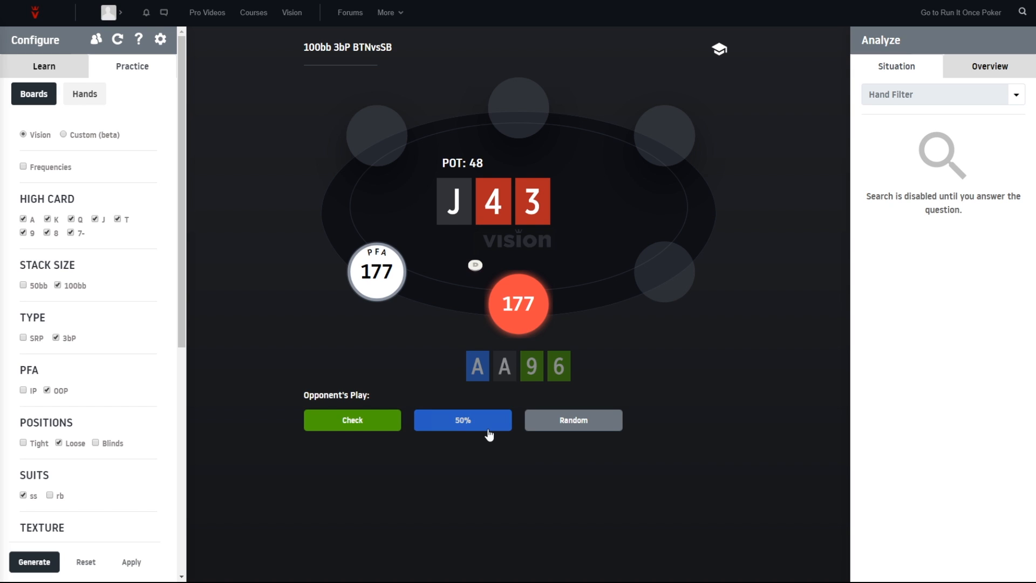
{"action": "mouse_move", "coordinate": [458, 434]}
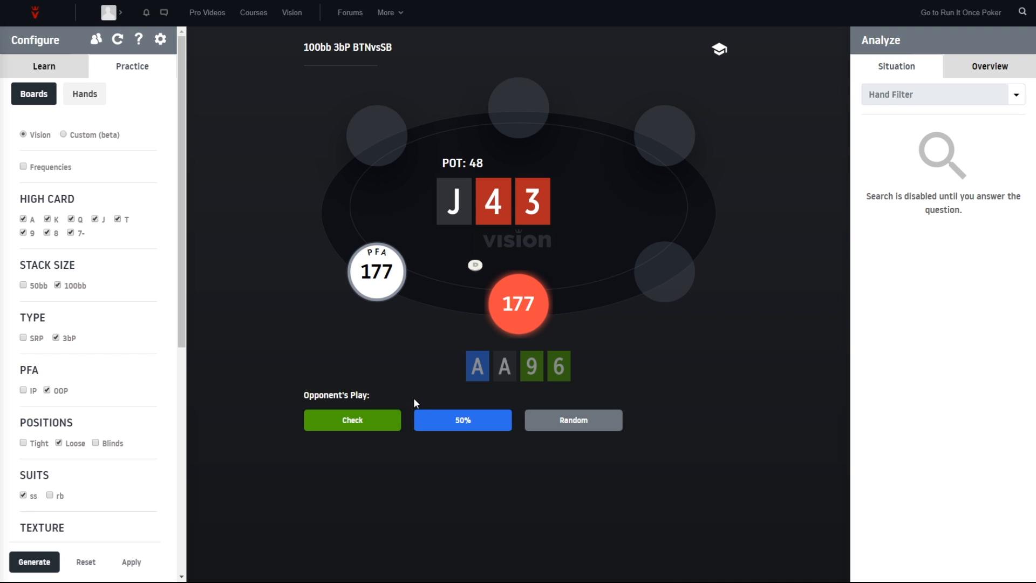
{"action": "mouse_move", "coordinate": [473, 404]}
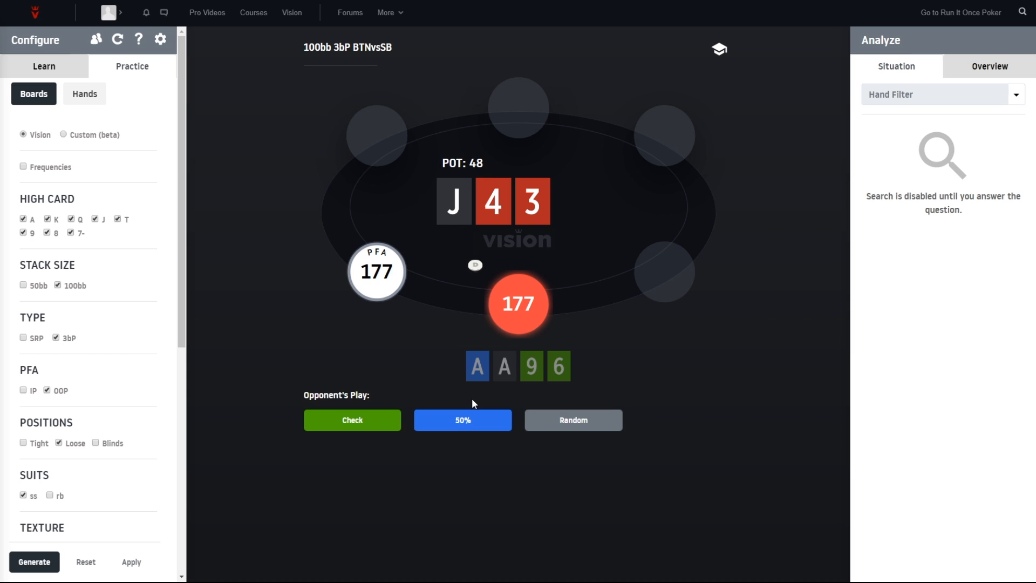
{"action": "mouse_move", "coordinate": [507, 421]}
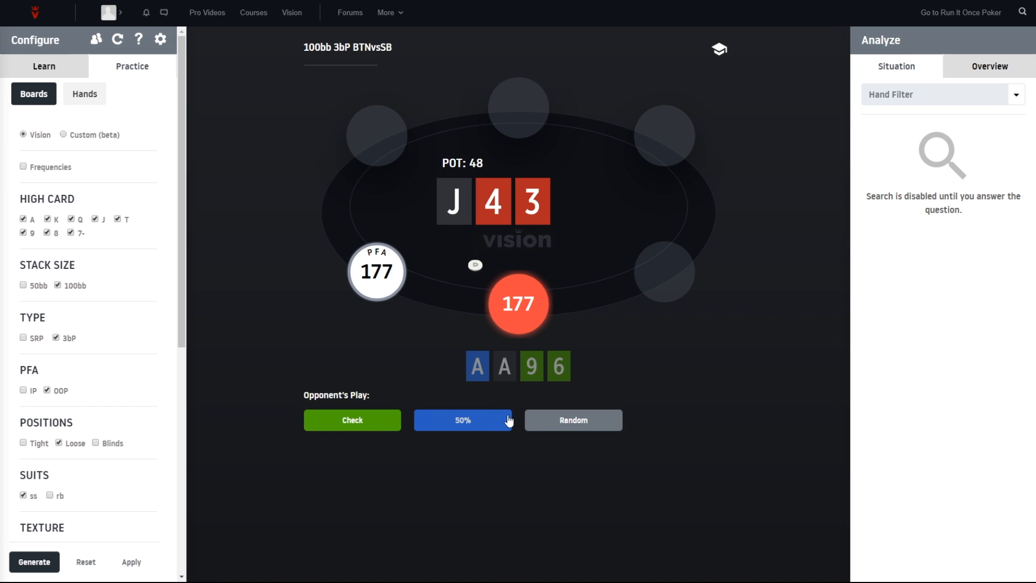
{"action": "mouse_move", "coordinate": [541, 425]}
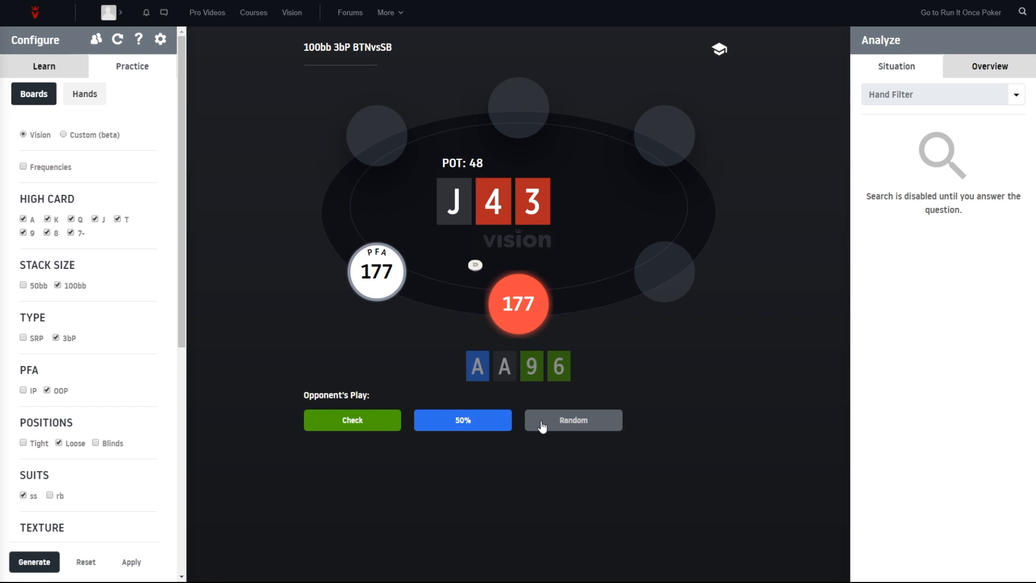
{"action": "mouse_move", "coordinate": [524, 424]}
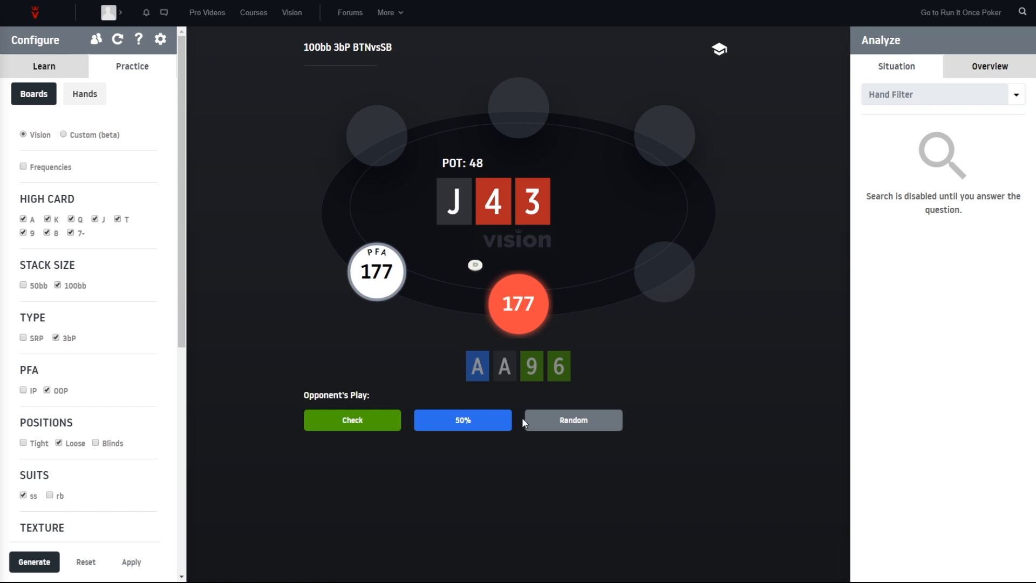
Have the opponent bet 24 into 48 on J43, then fold AA96
{"action": "left_click", "coordinate": [464, 420]}
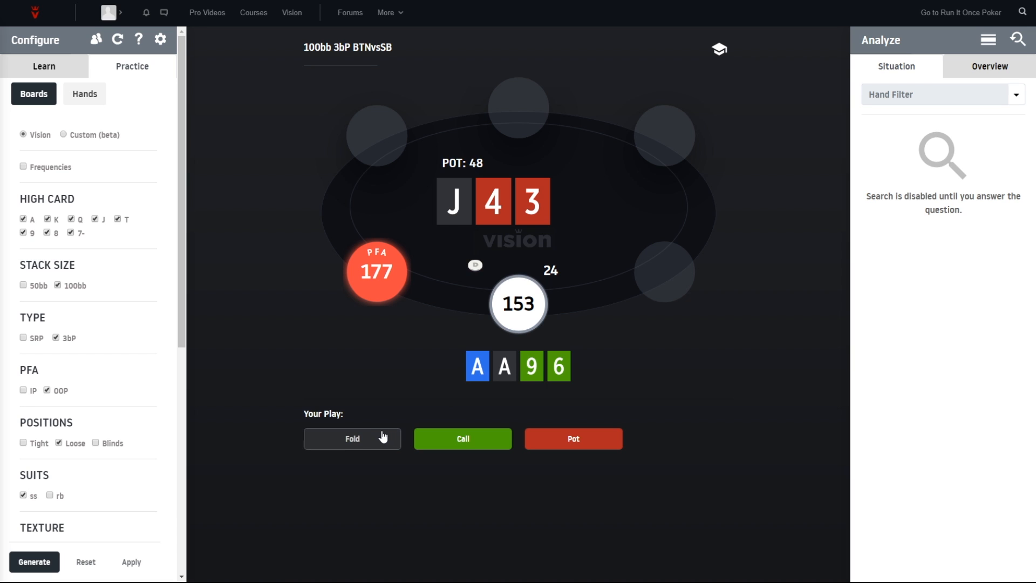
{"action": "mouse_move", "coordinate": [377, 445]}
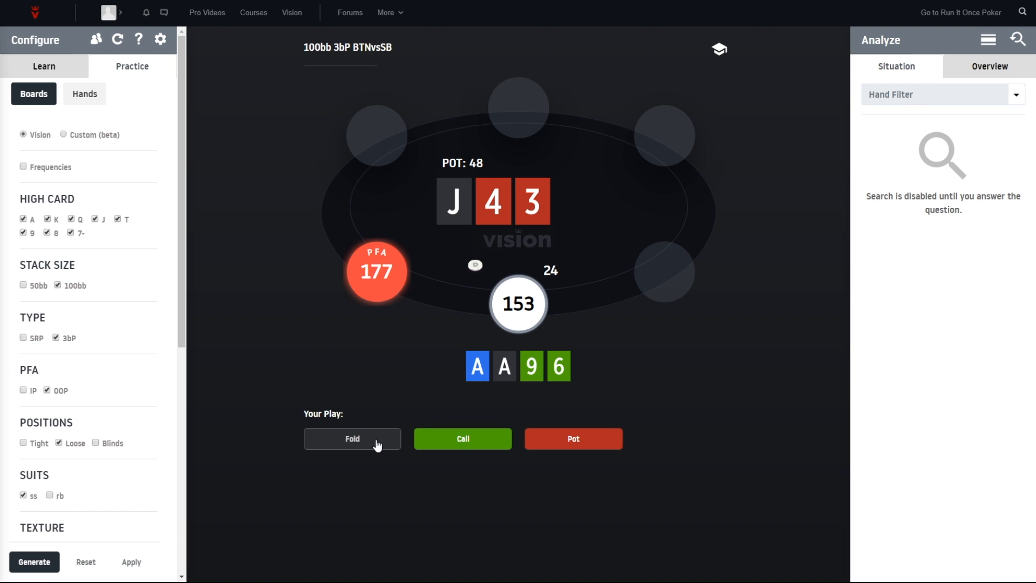
{"action": "left_click", "coordinate": [351, 438]}
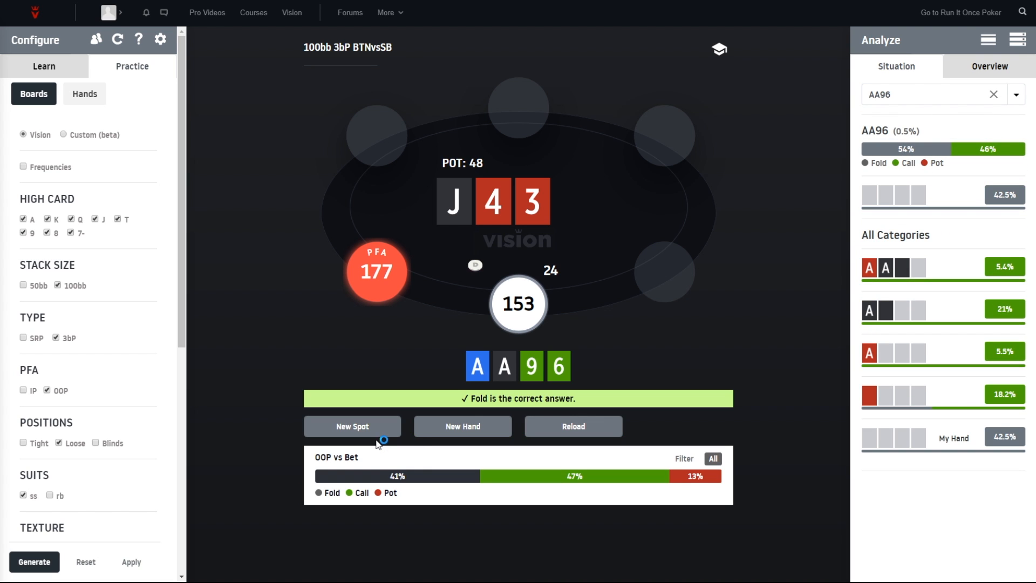
{"action": "mouse_move", "coordinate": [817, 425]}
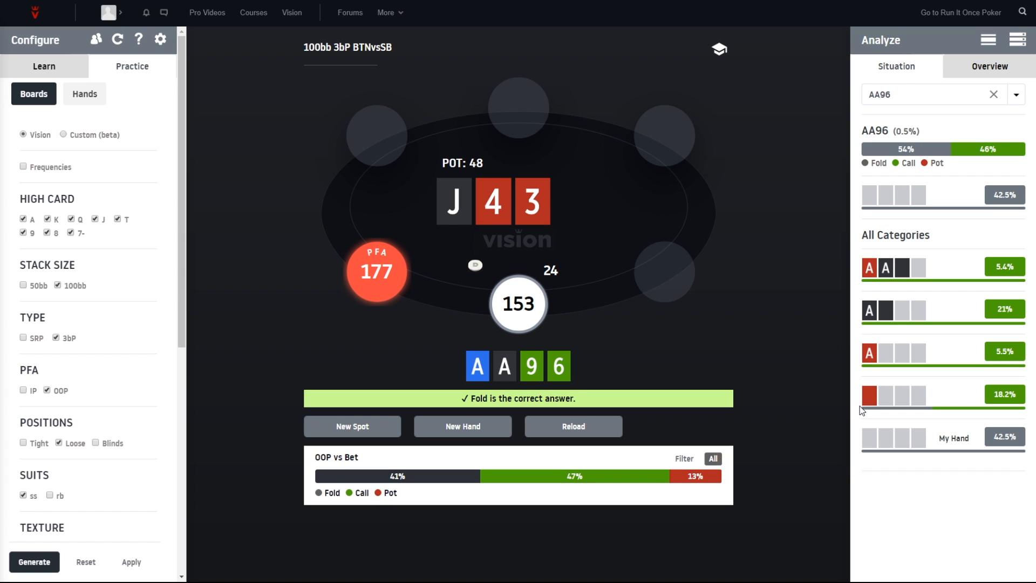
{"action": "mouse_move", "coordinate": [904, 297]}
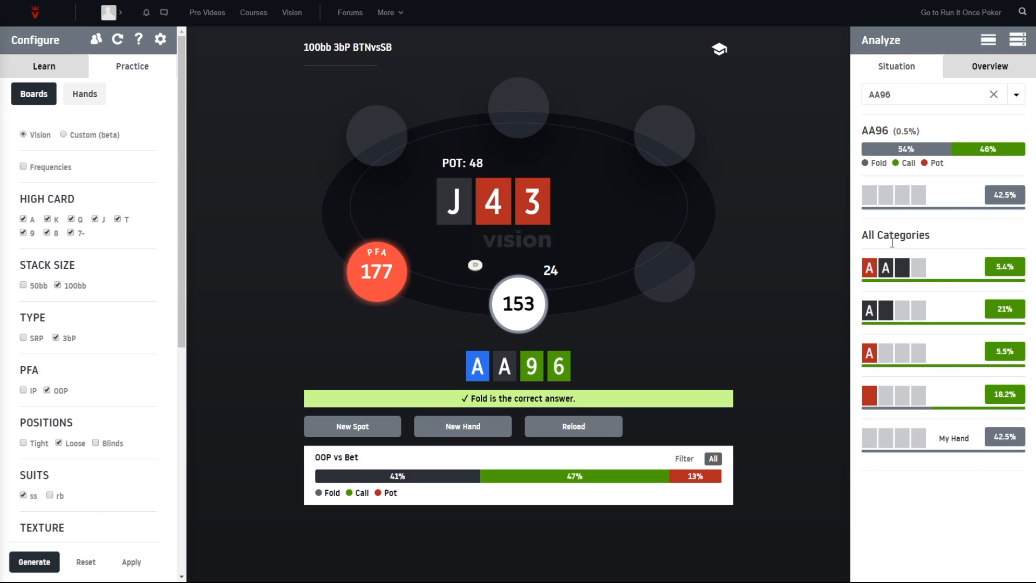
{"action": "mouse_move", "coordinate": [898, 339]}
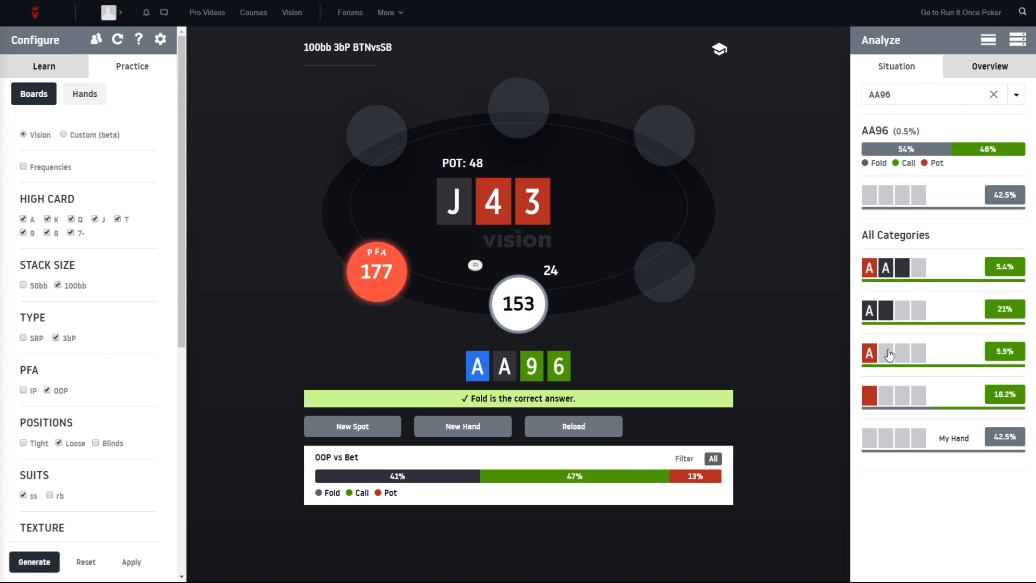
{"action": "mouse_move", "coordinate": [883, 324]}
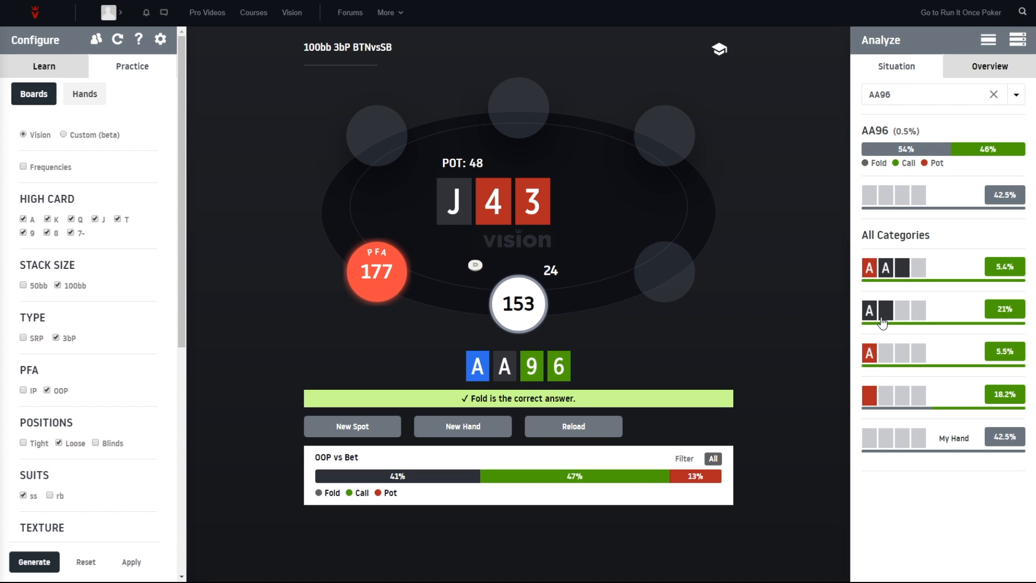
{"action": "mouse_move", "coordinate": [887, 369]}
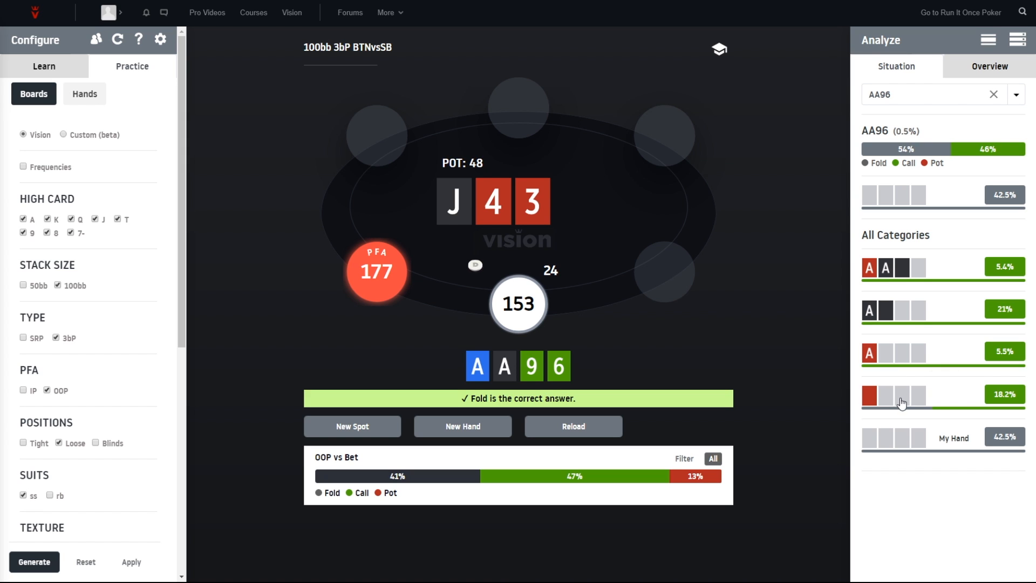
{"action": "mouse_move", "coordinate": [939, 410]}
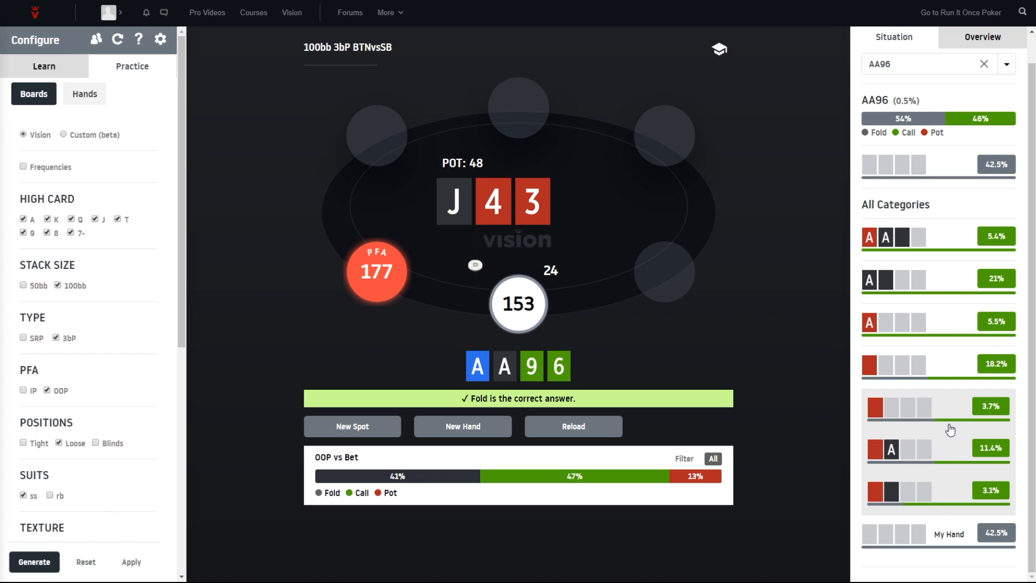
{"action": "mouse_move", "coordinate": [895, 463]}
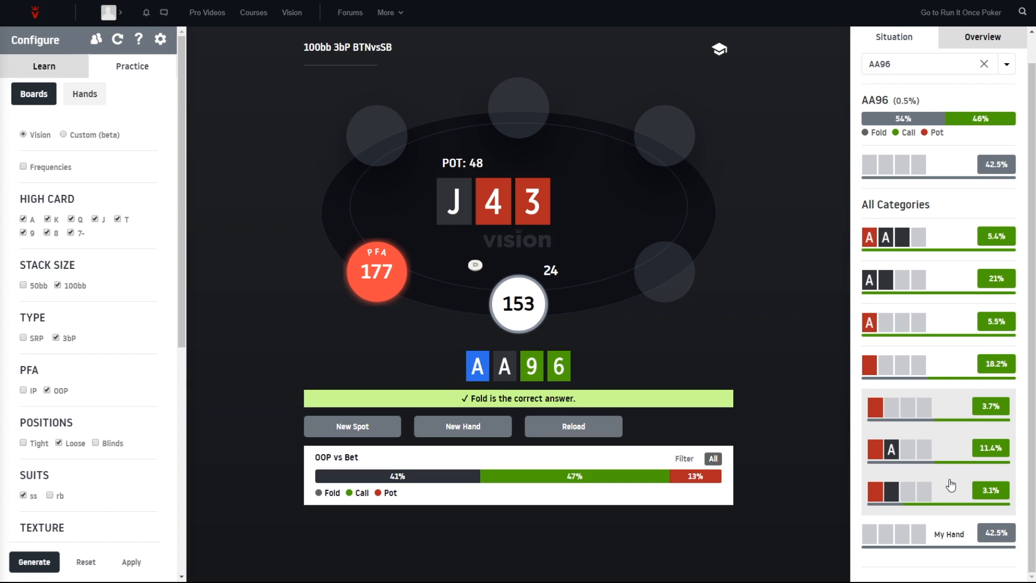
{"action": "mouse_move", "coordinate": [889, 509]}
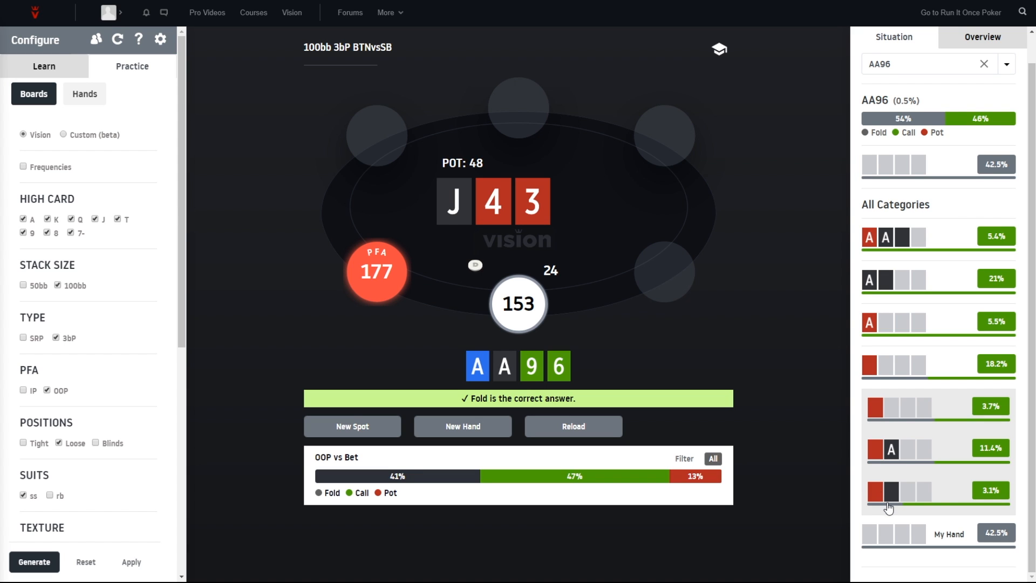
{"action": "scroll", "scroll_direction": "down", "scroll_amount": 3}
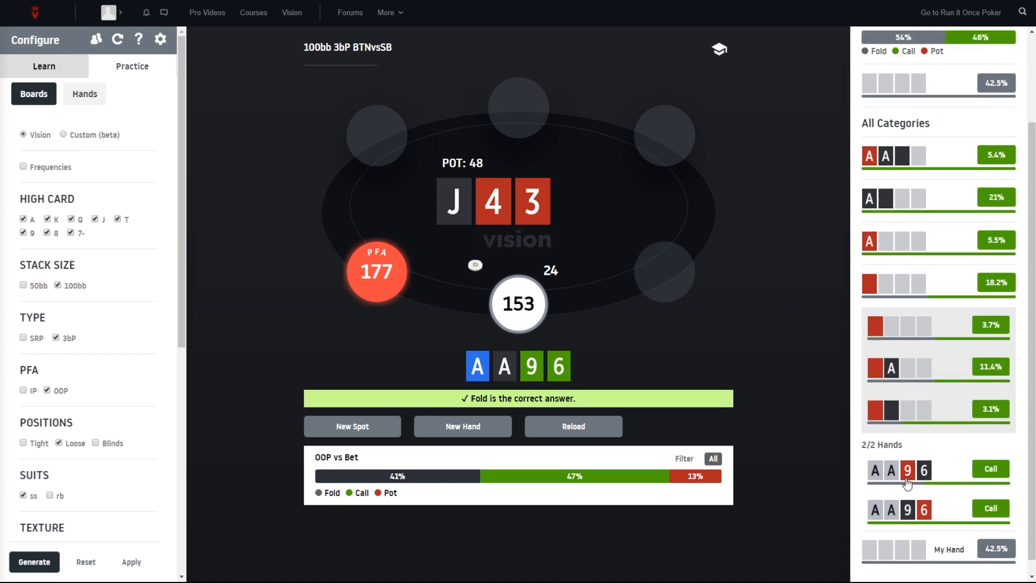
{"action": "scroll", "scroll_direction": "down", "scroll_amount": 3}
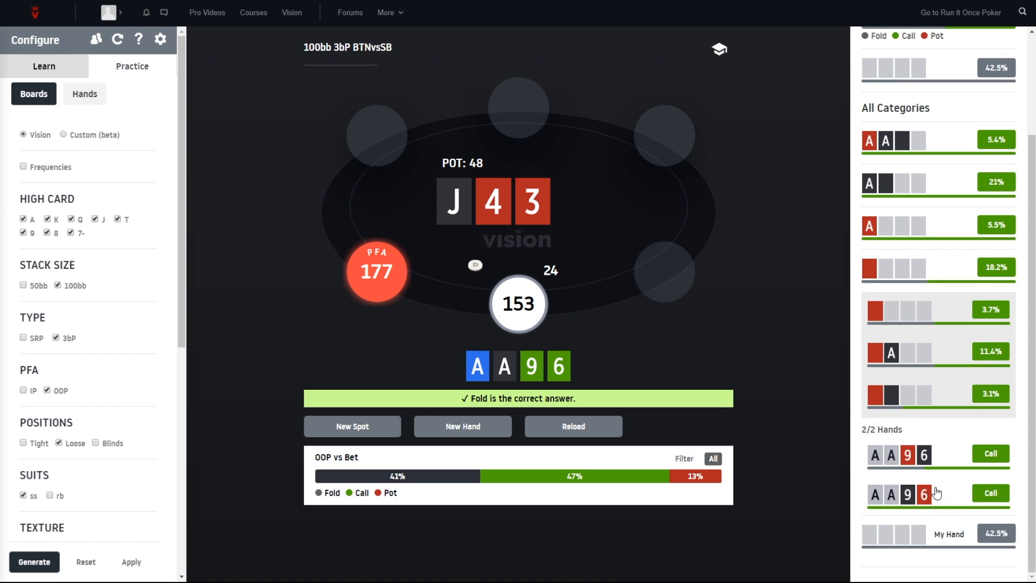
{"action": "mouse_move", "coordinate": [901, 479]}
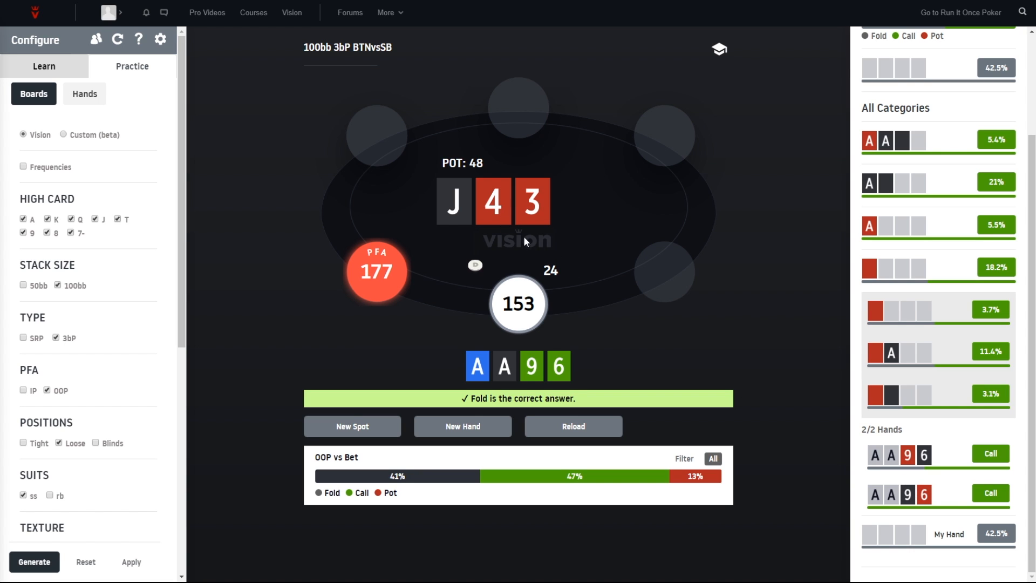
{"action": "mouse_move", "coordinate": [884, 418]}
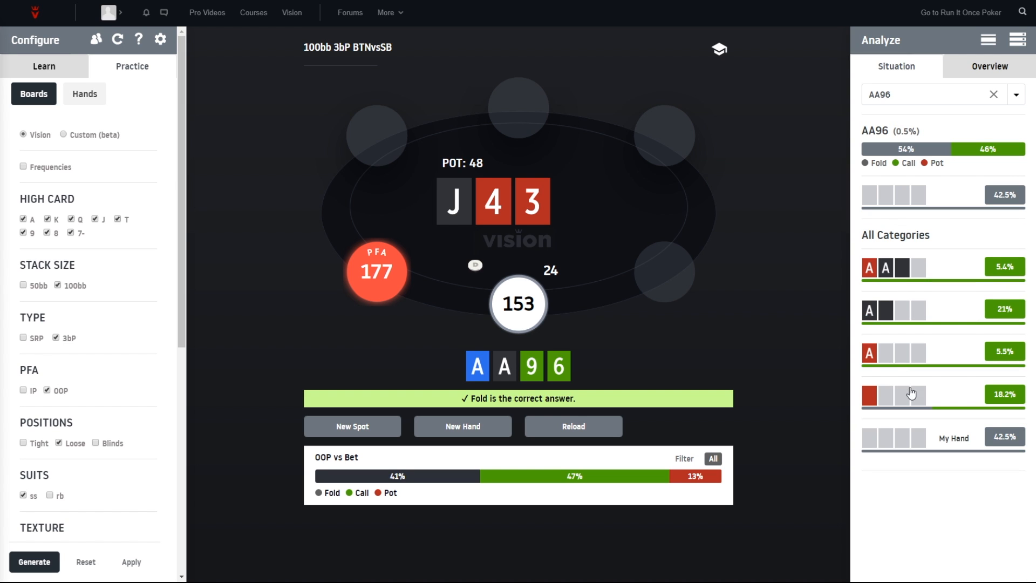
{"action": "mouse_move", "coordinate": [916, 394]}
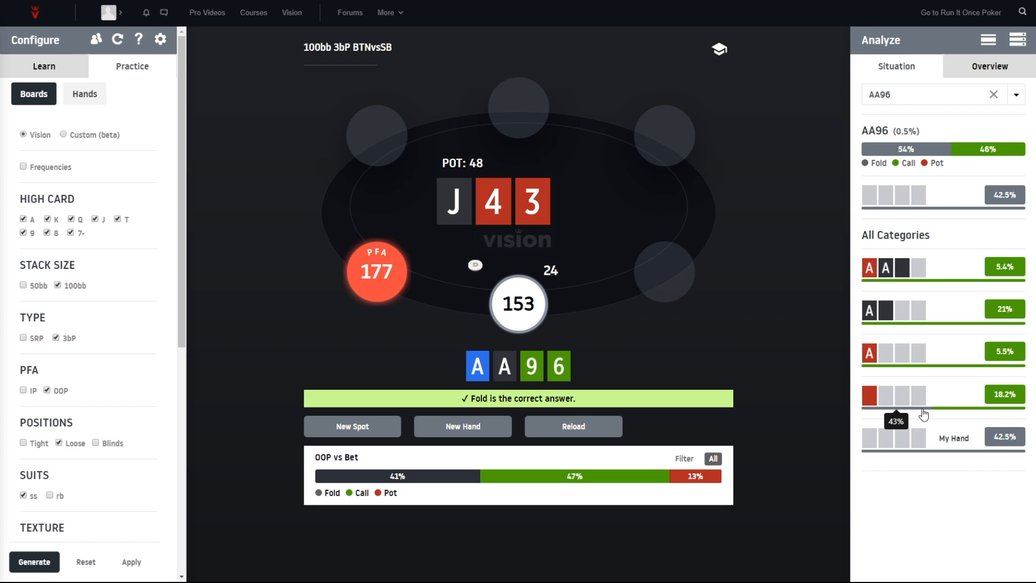
{"action": "mouse_move", "coordinate": [822, 408]}
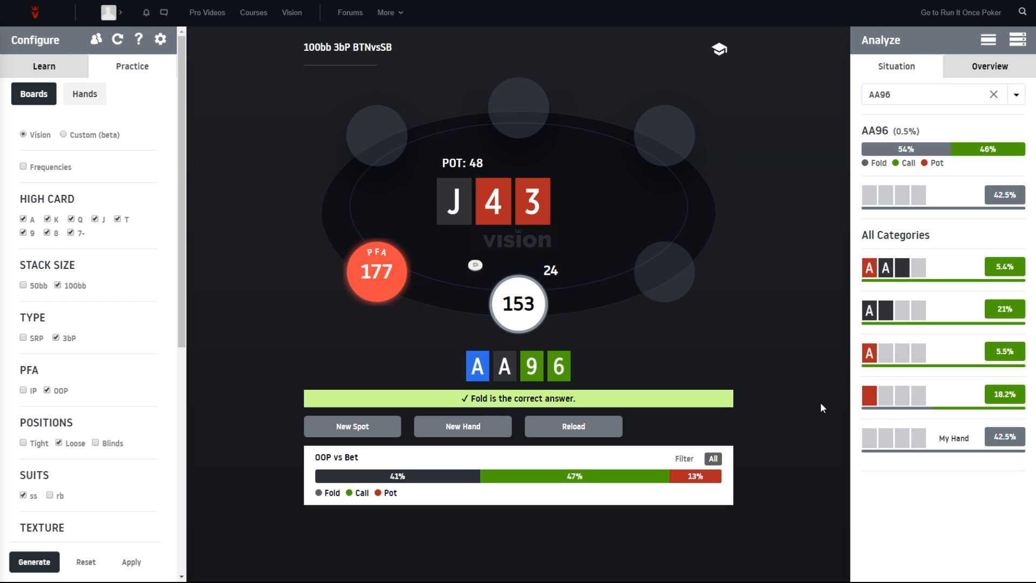